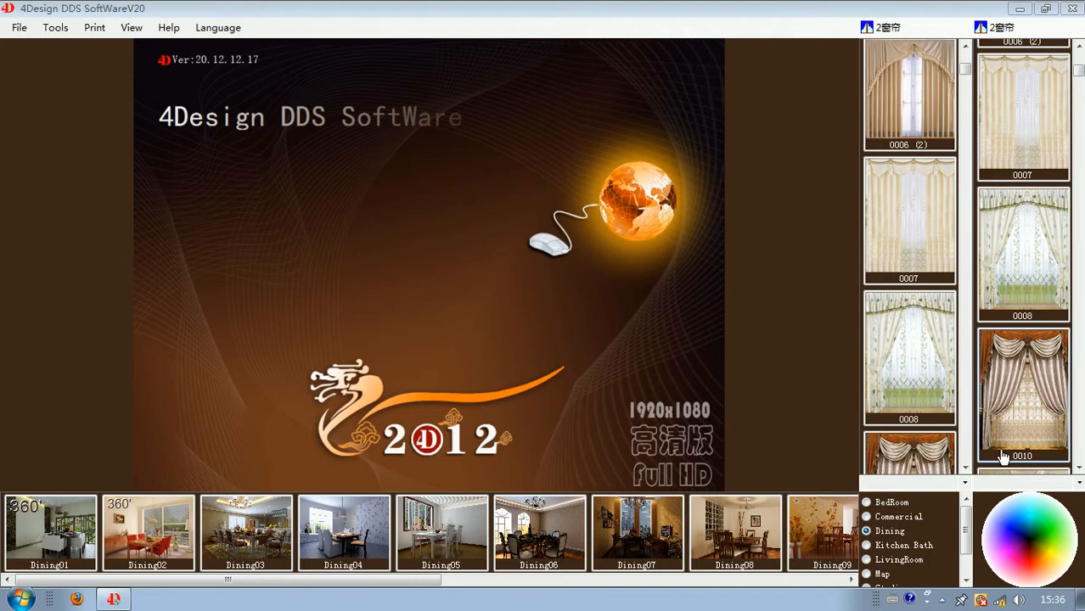
mouse_move(1007, 462)
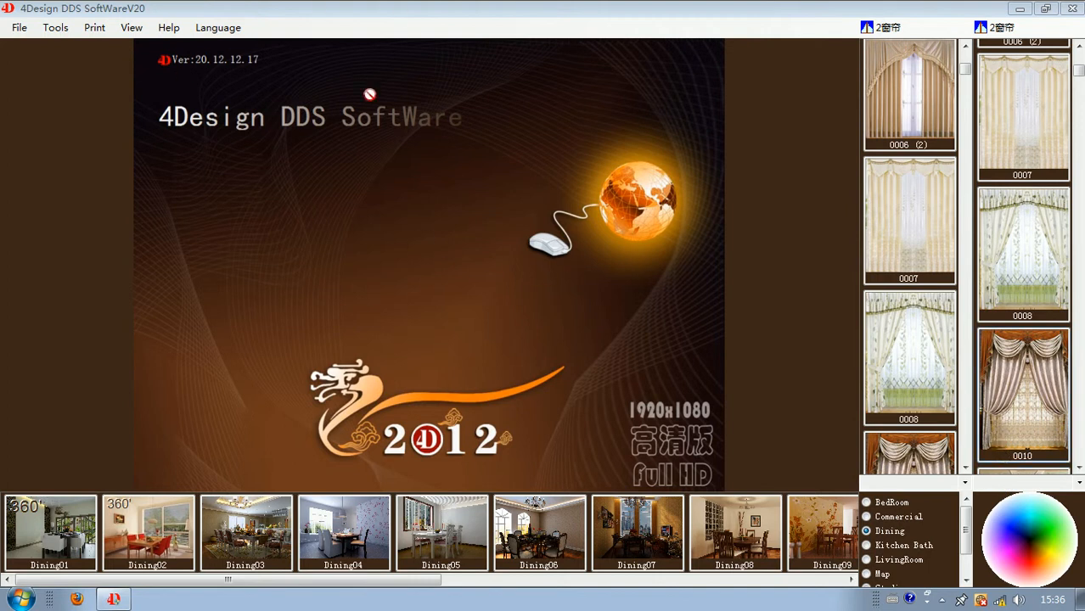
mouse_move(311, 220)
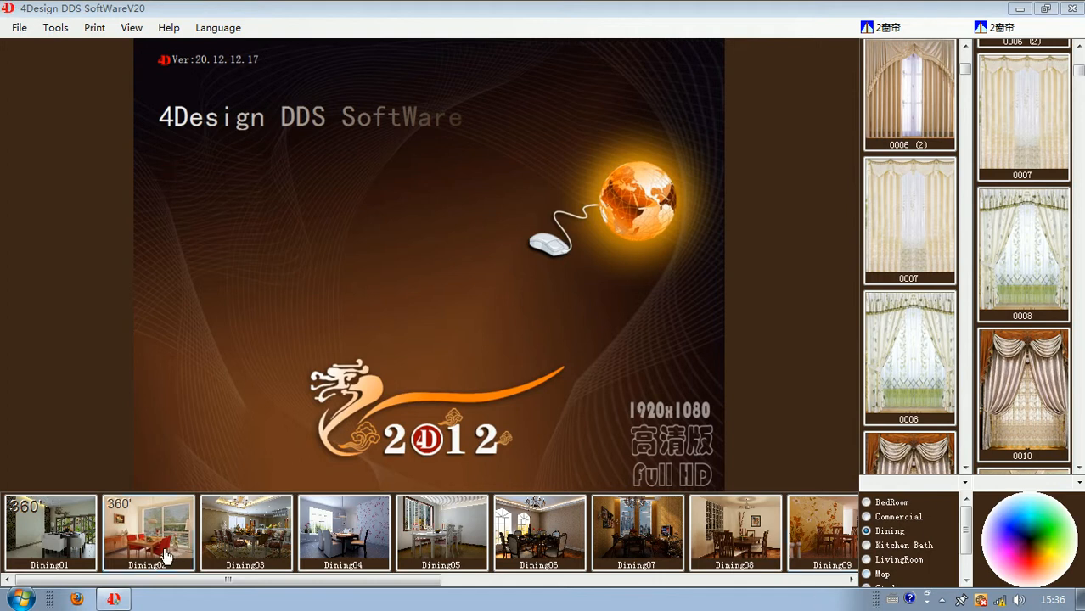
- Load the Dining02 room and dress its window in curtain style 0006 (2)
click(148, 533)
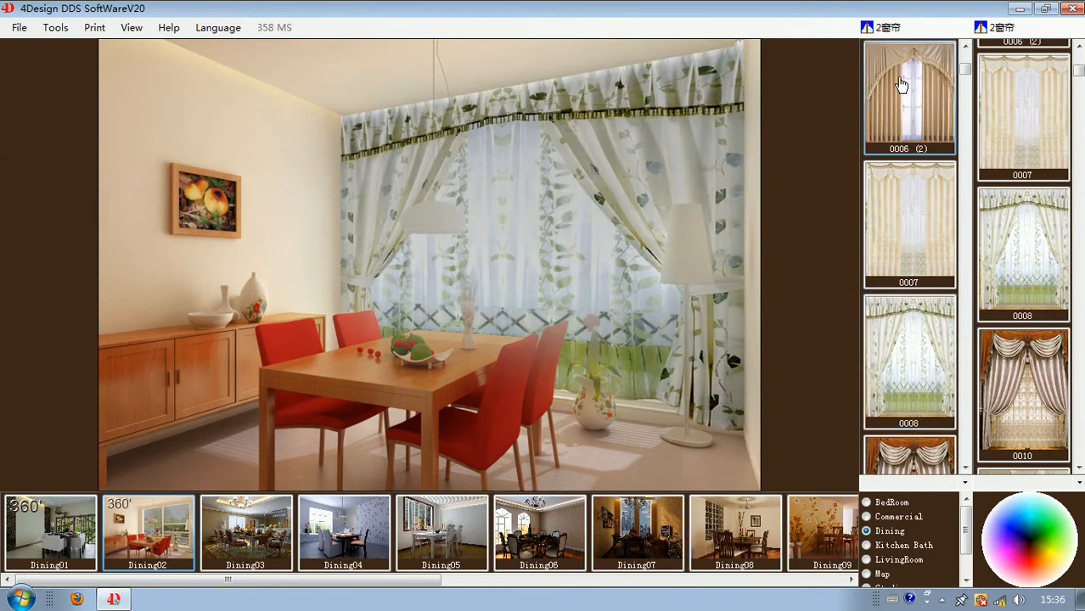
click(909, 93)
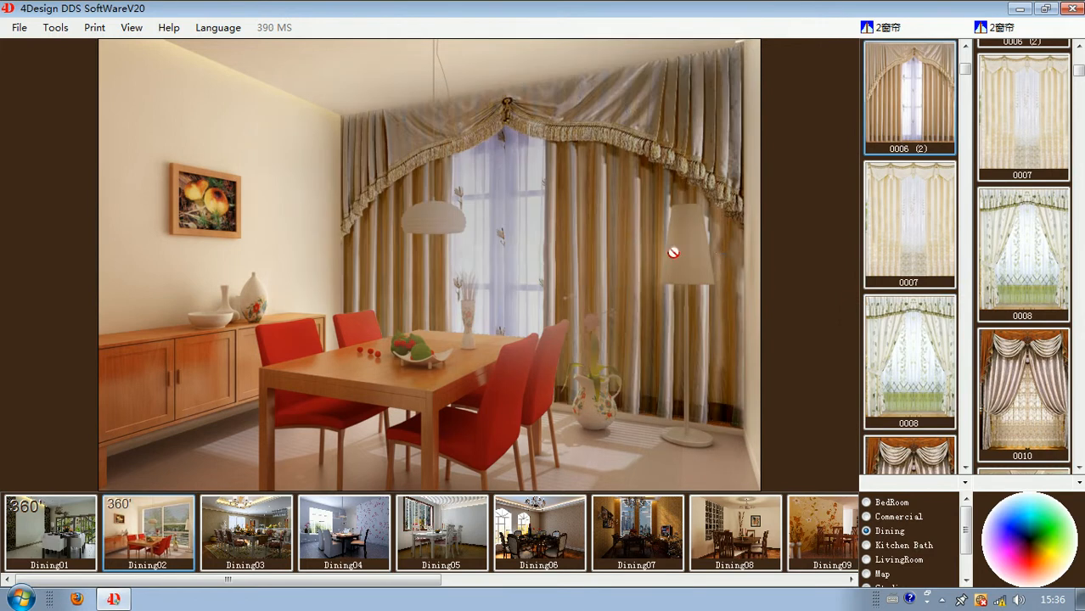
mouse_move(447, 193)
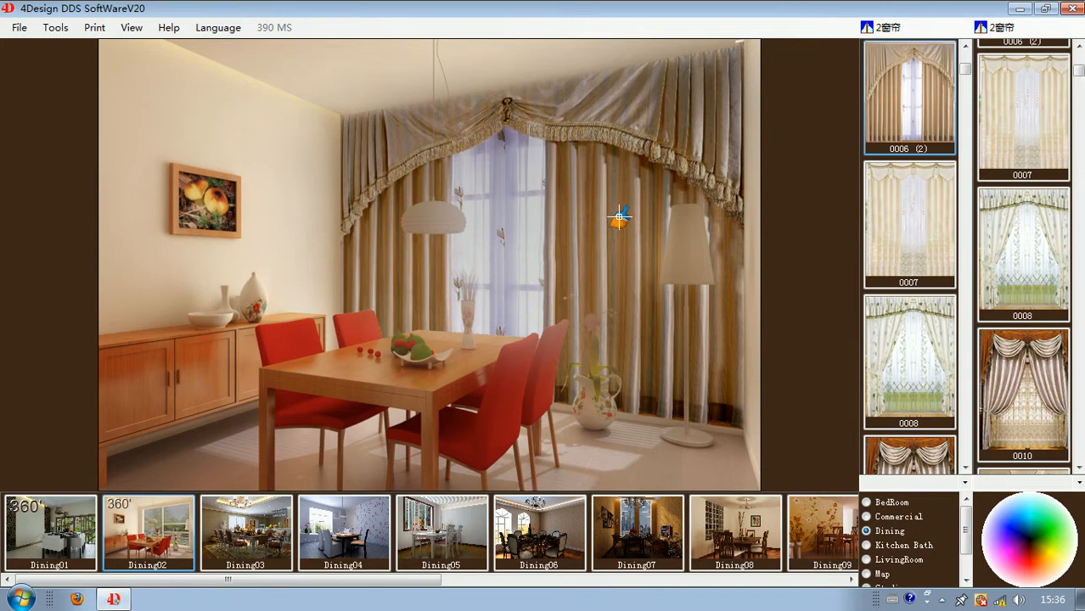
mouse_move(606, 204)
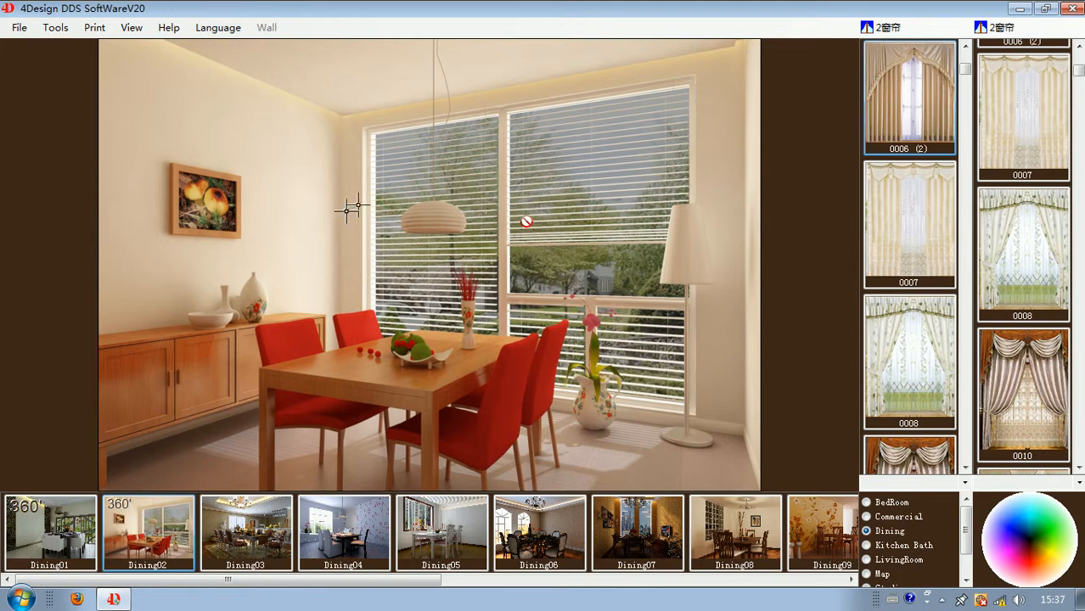
mouse_move(715, 181)
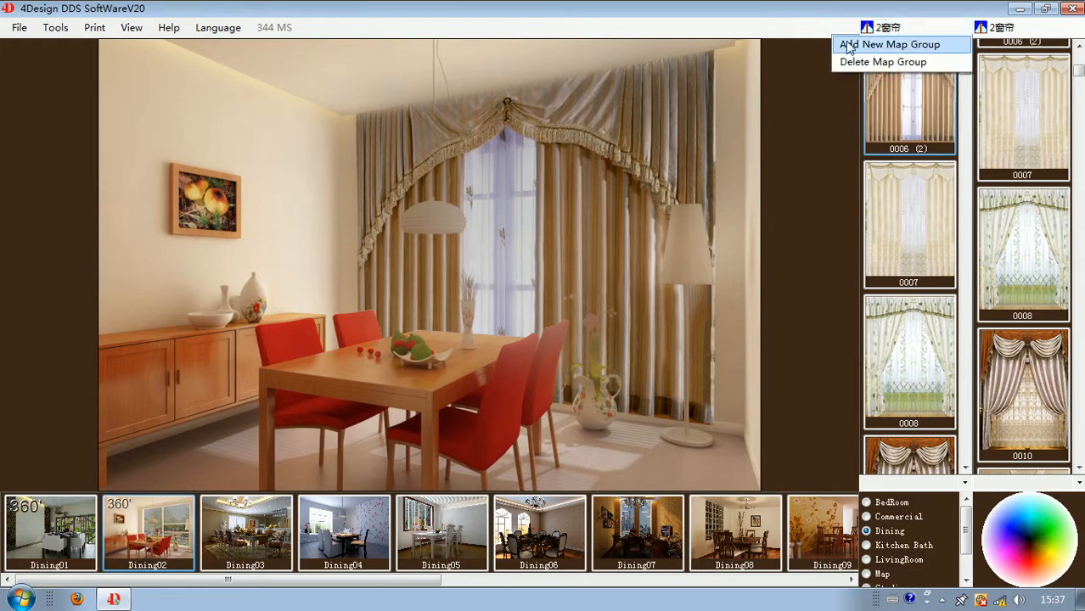
- Create a new Curtain-category map group named 'add curtain'
click(884, 44)
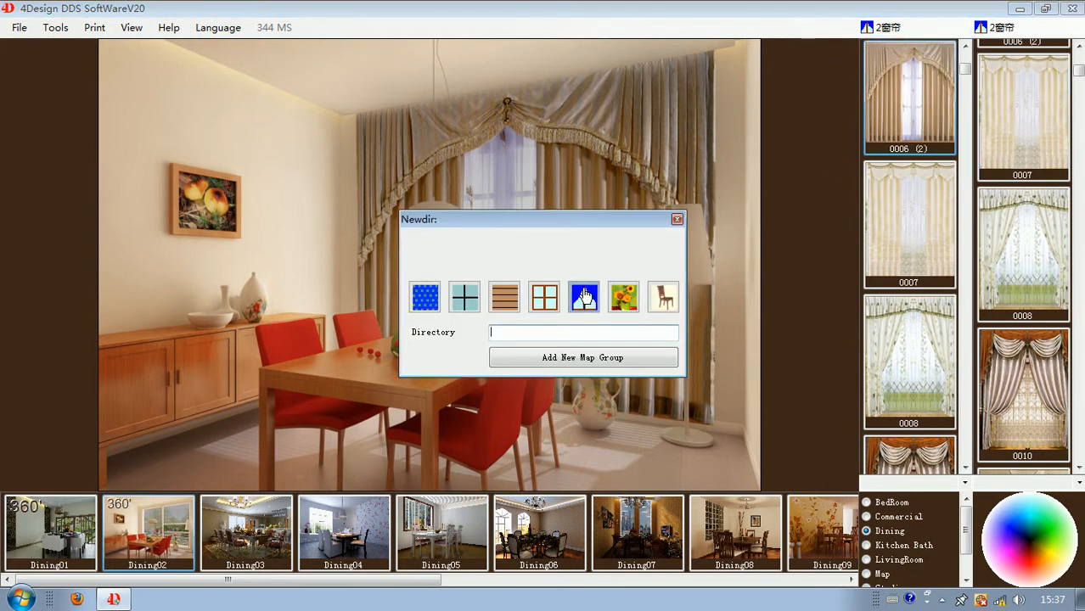
click(584, 297)
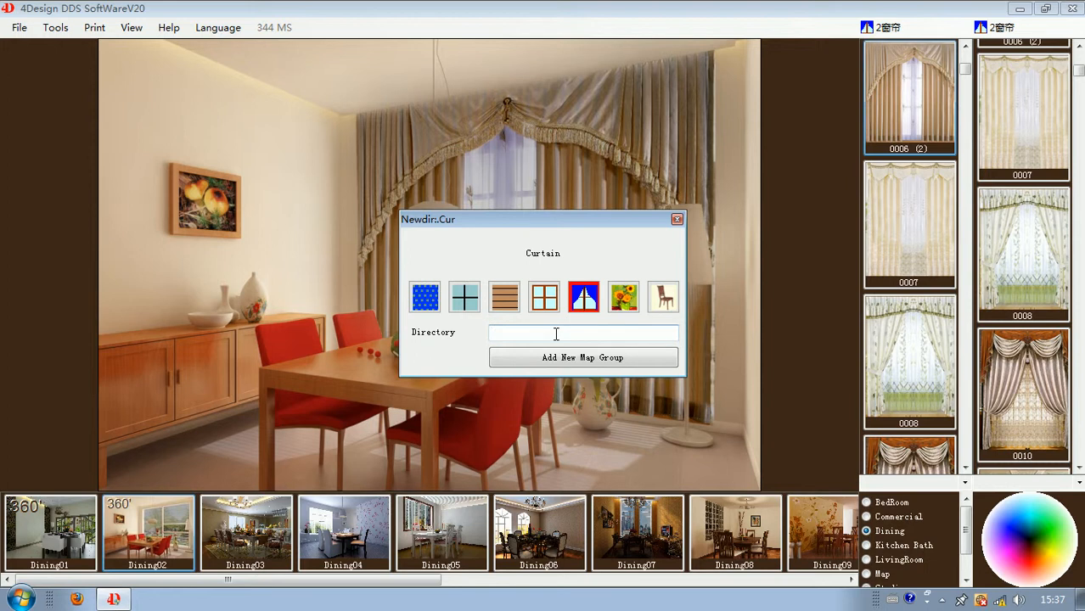
text(add)
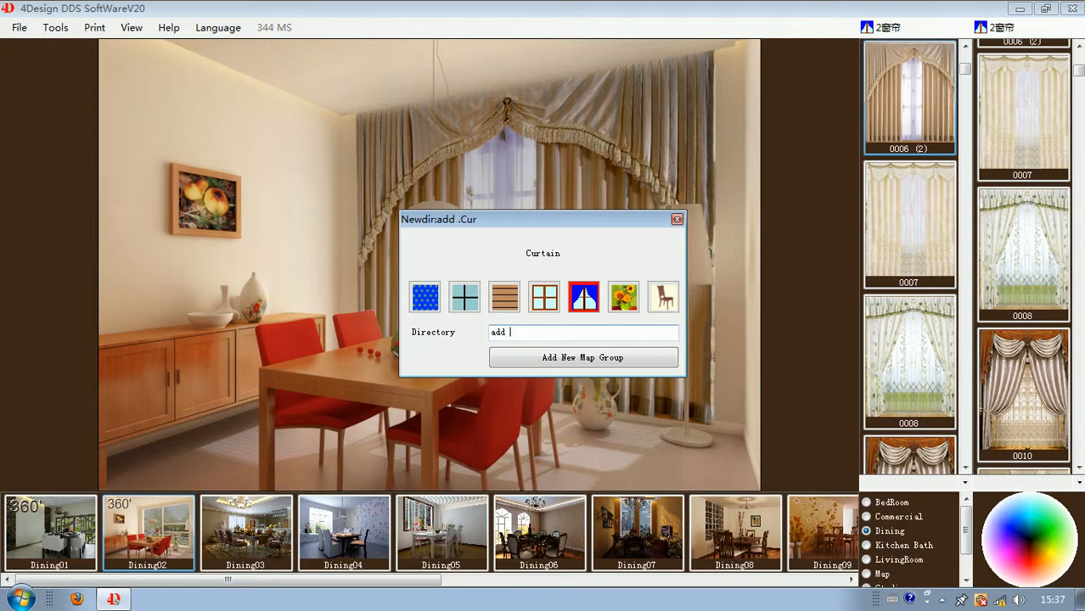
text(curftai)
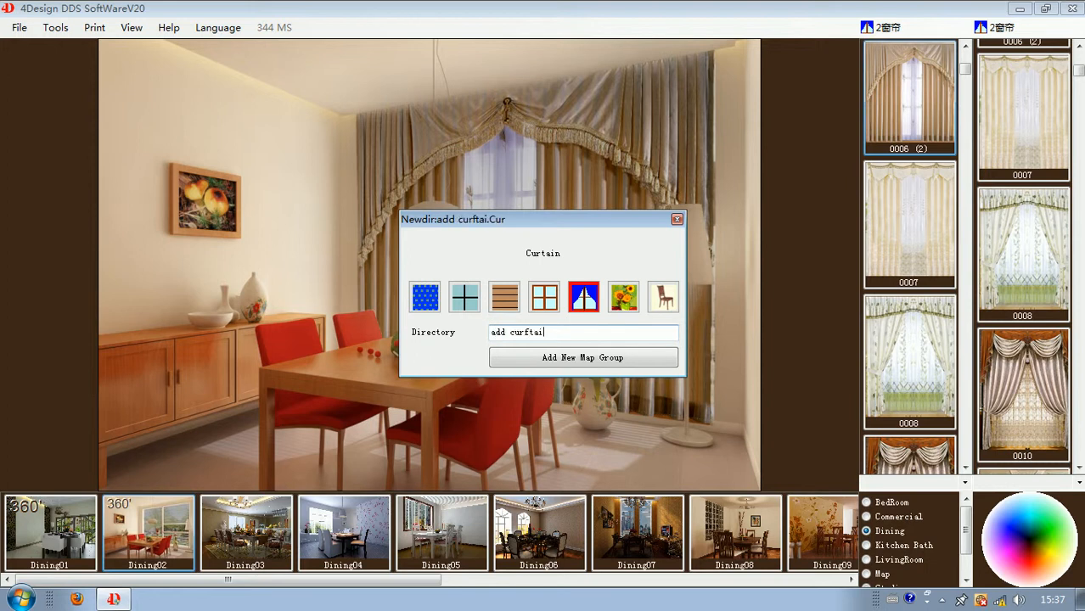
text(n)
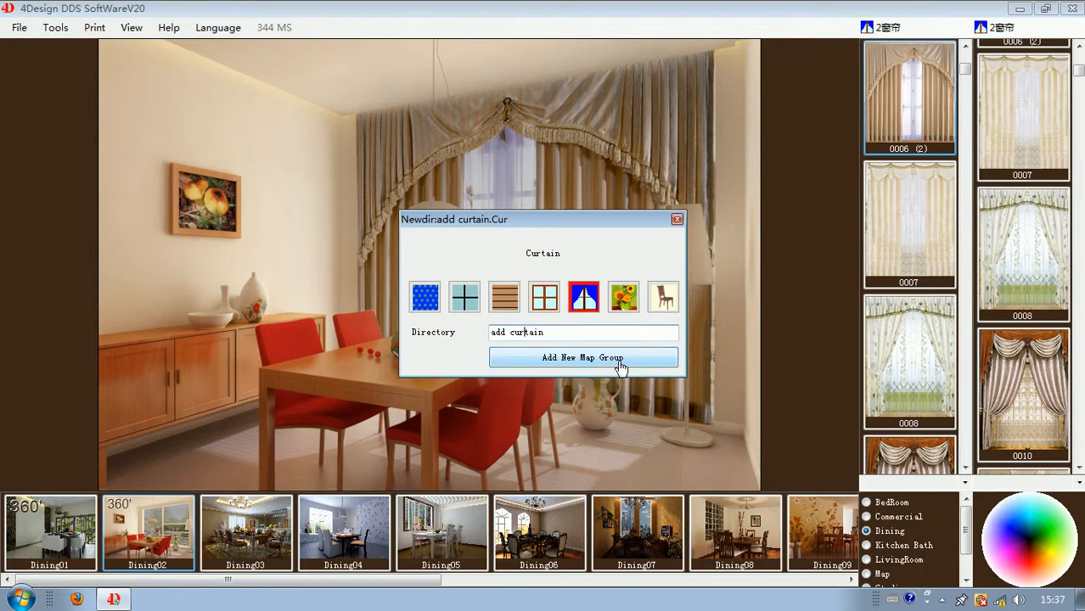
click(583, 357)
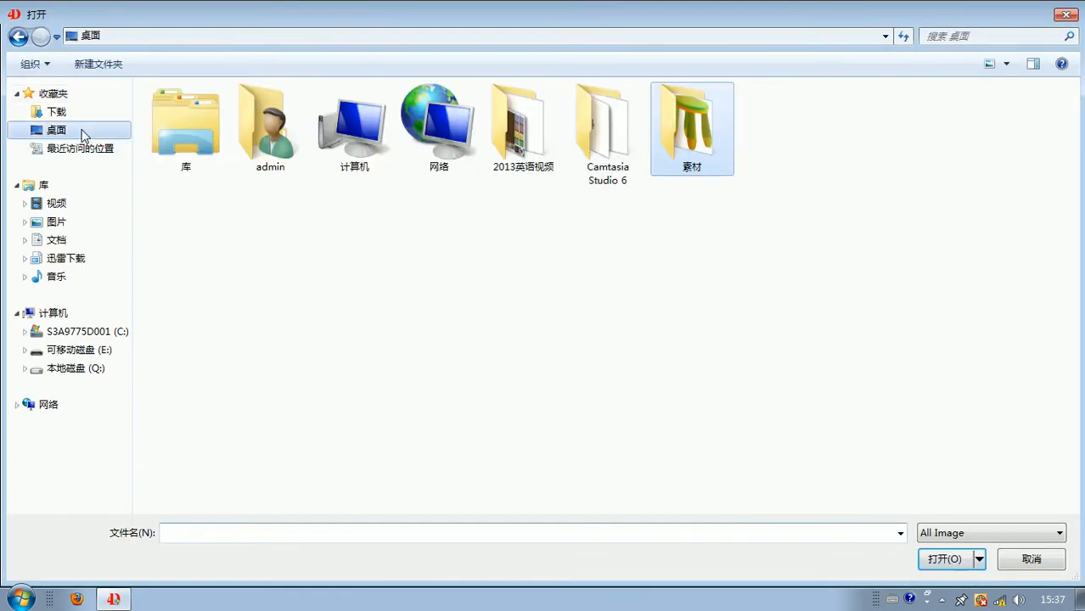
- Import six curtain photos from Desktop > 素材 > 窗帘 > 客户自拍窗帘图 into the group
double_click(691, 119)
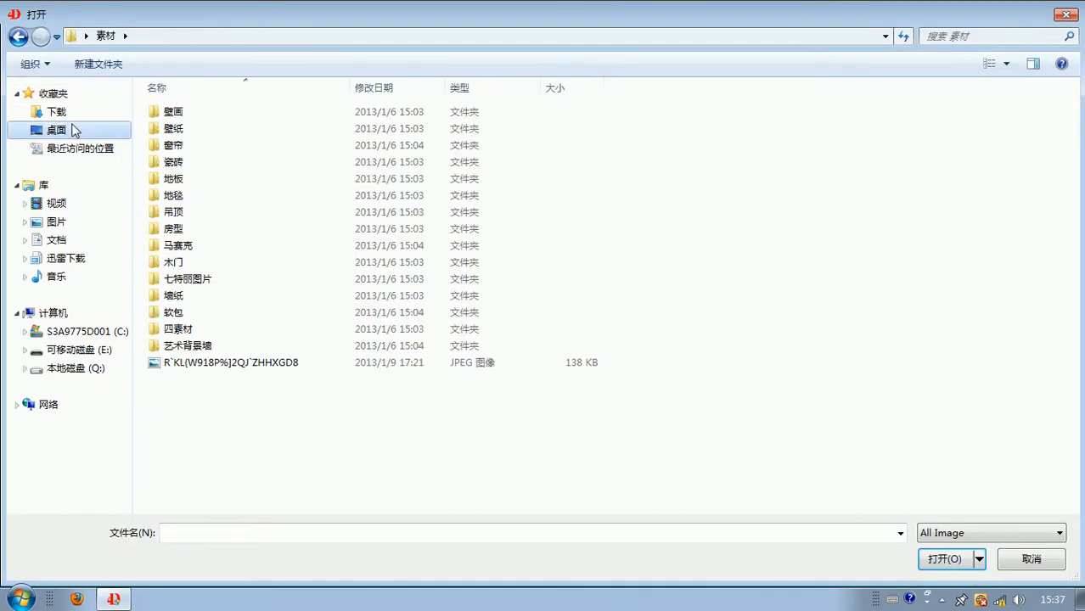
double_click(173, 145)
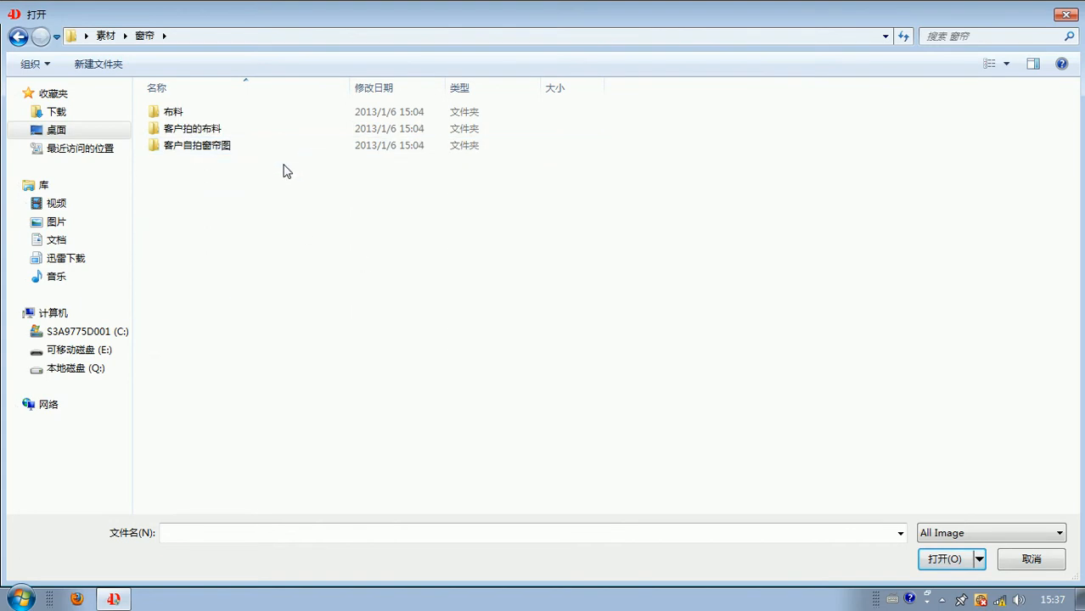
double_click(197, 145)
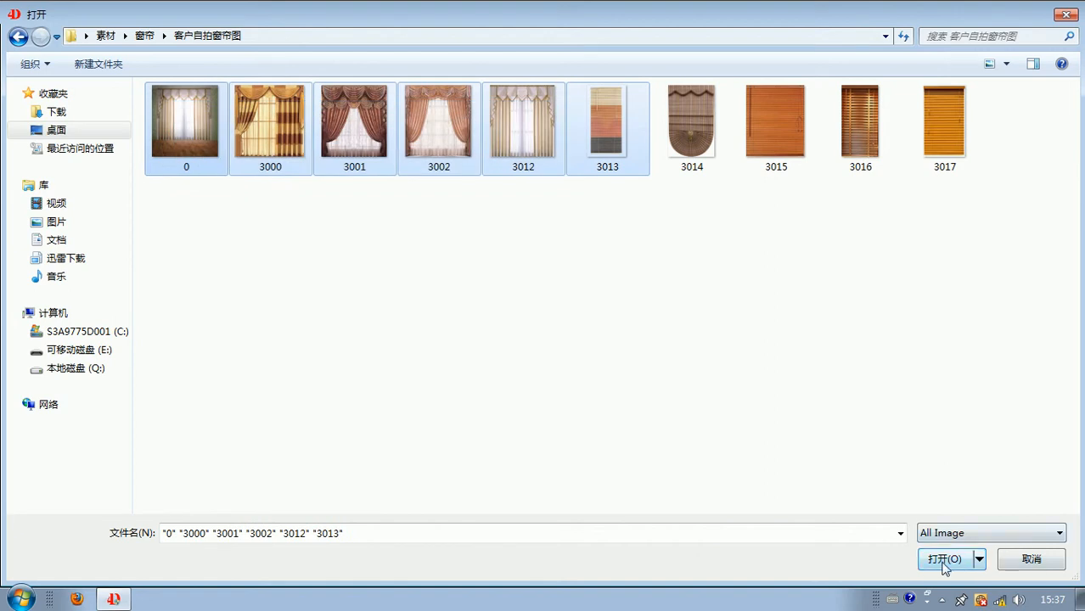
click(944, 560)
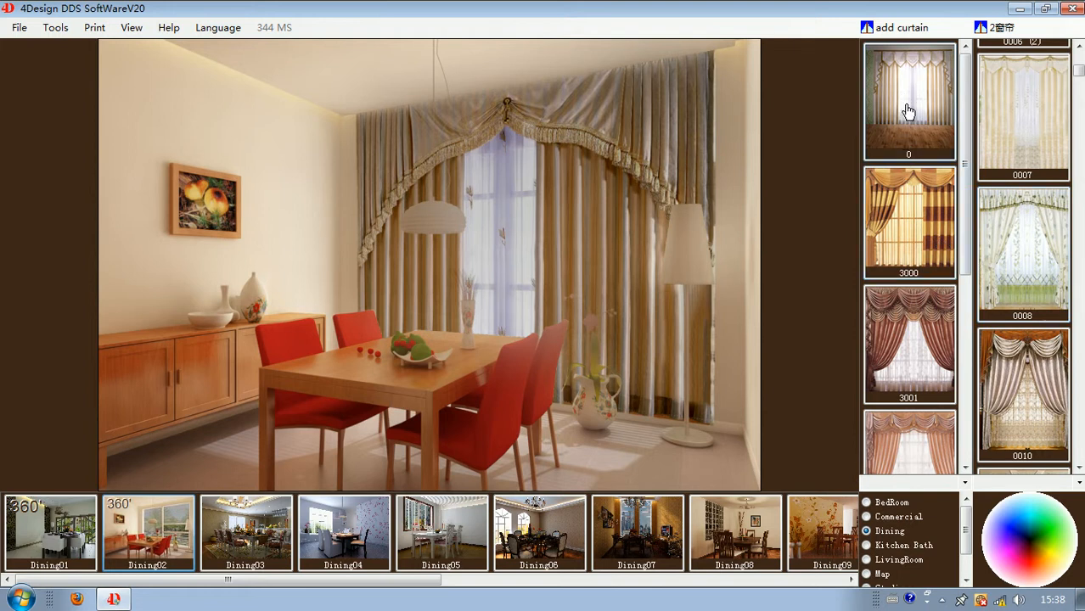
right_click(907, 109)
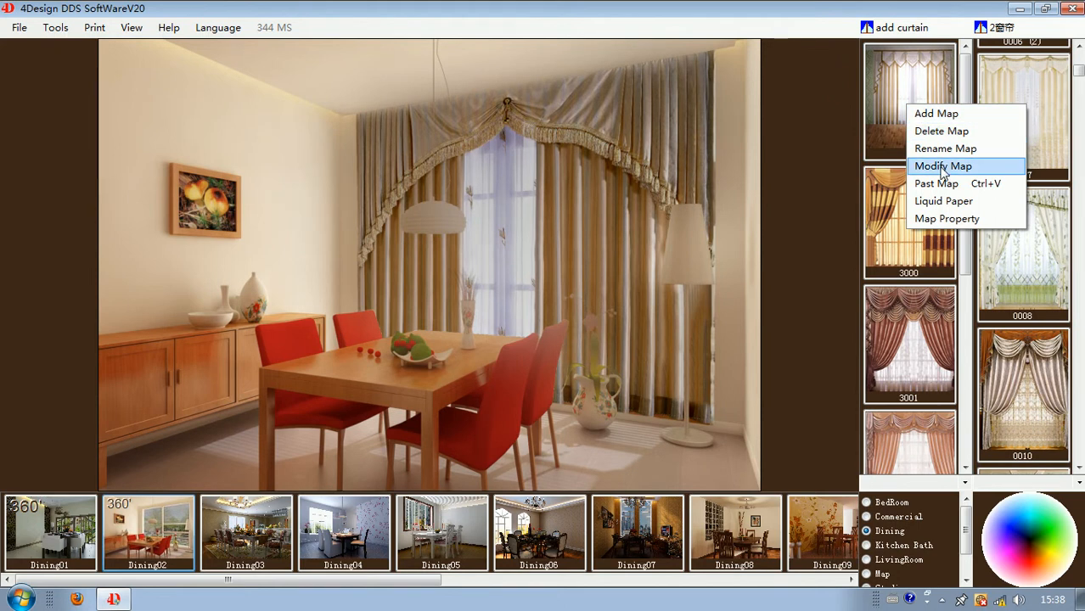
- Open curtain photo 0 in Model Edit Mode via Modify Map
click(943, 165)
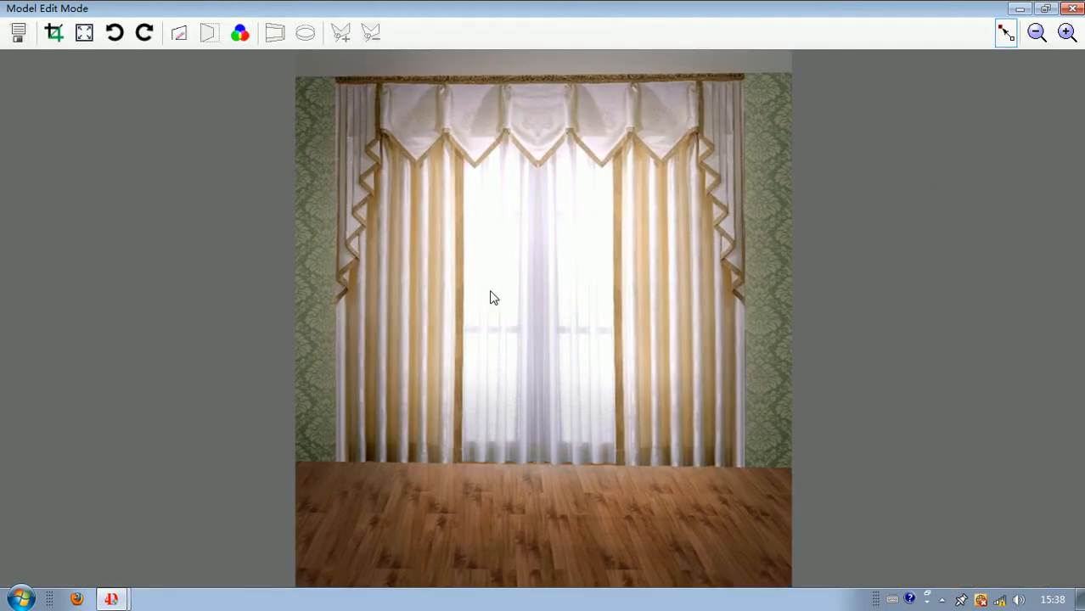
mouse_move(54, 34)
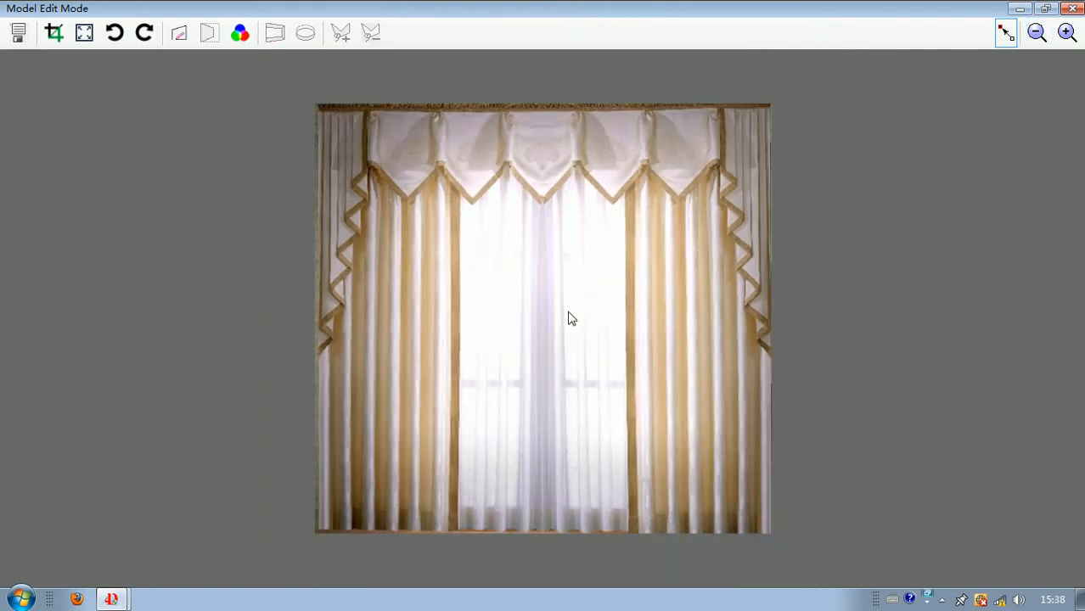
mouse_move(214, 117)
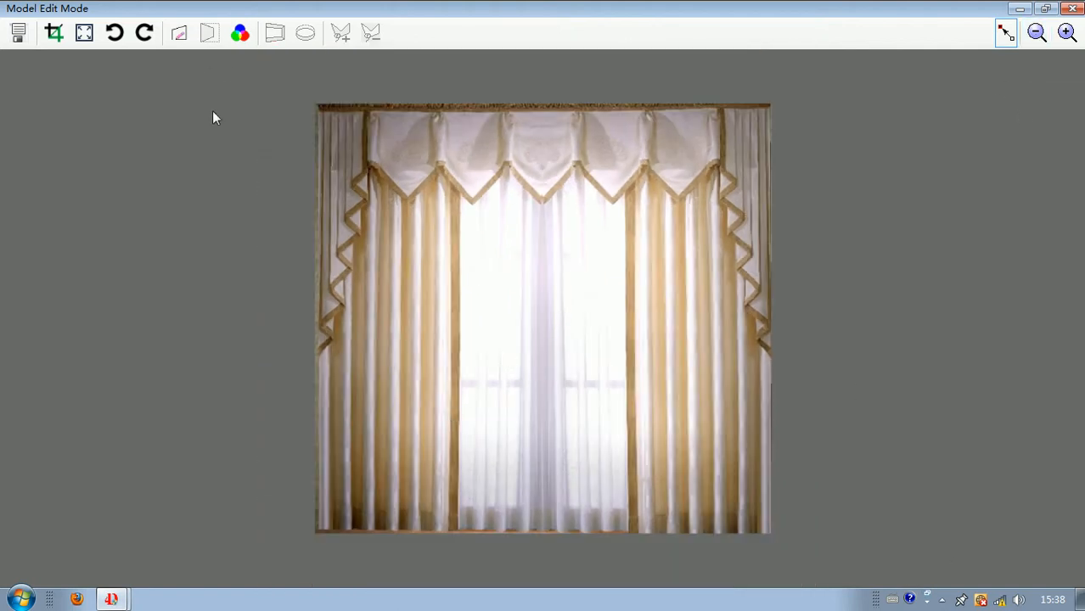
- Extend the polygon outline around the valance out to its right edge
click(179, 34)
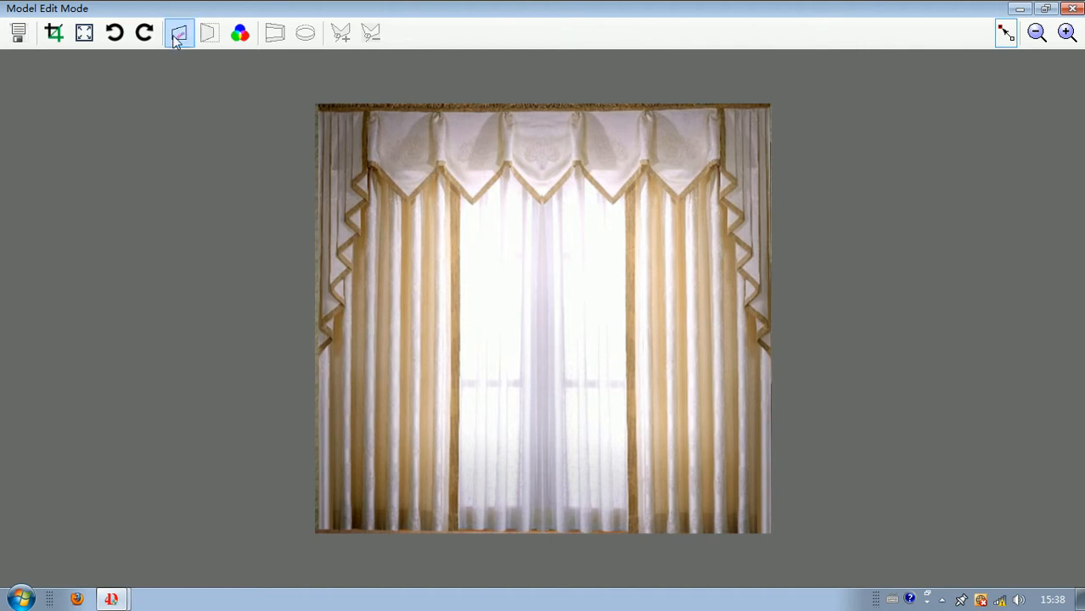
mouse_move(180, 34)
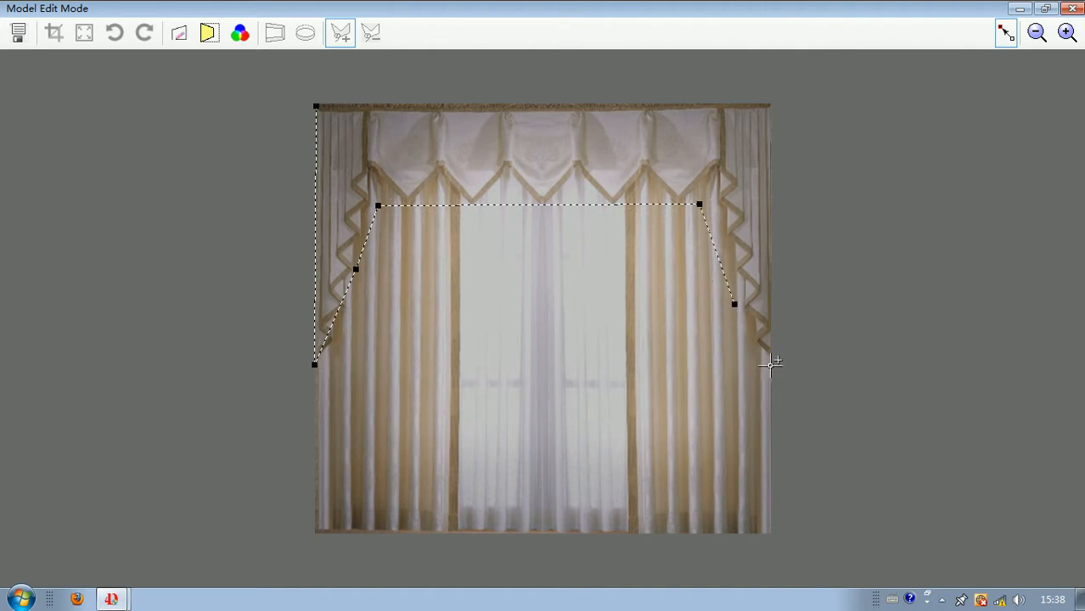
drag(734, 303, 770, 359)
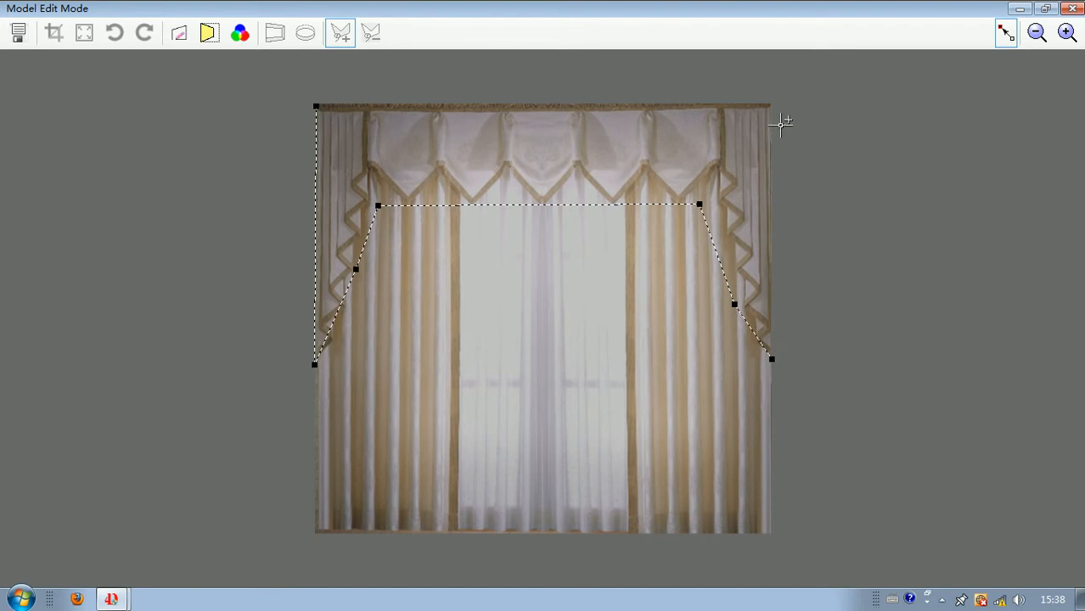
mouse_move(317, 102)
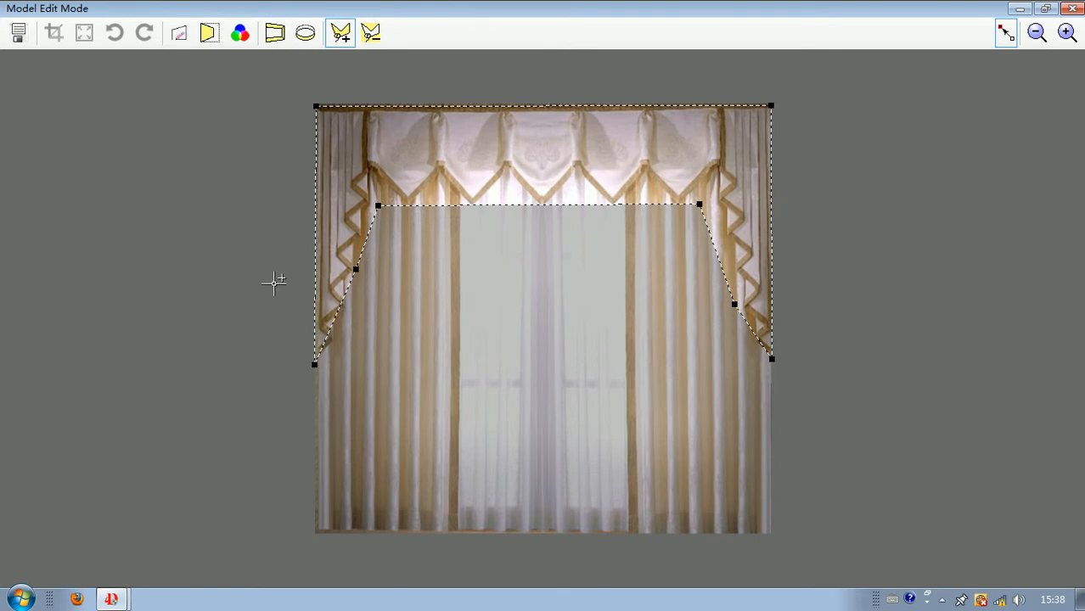
mouse_move(462, 180)
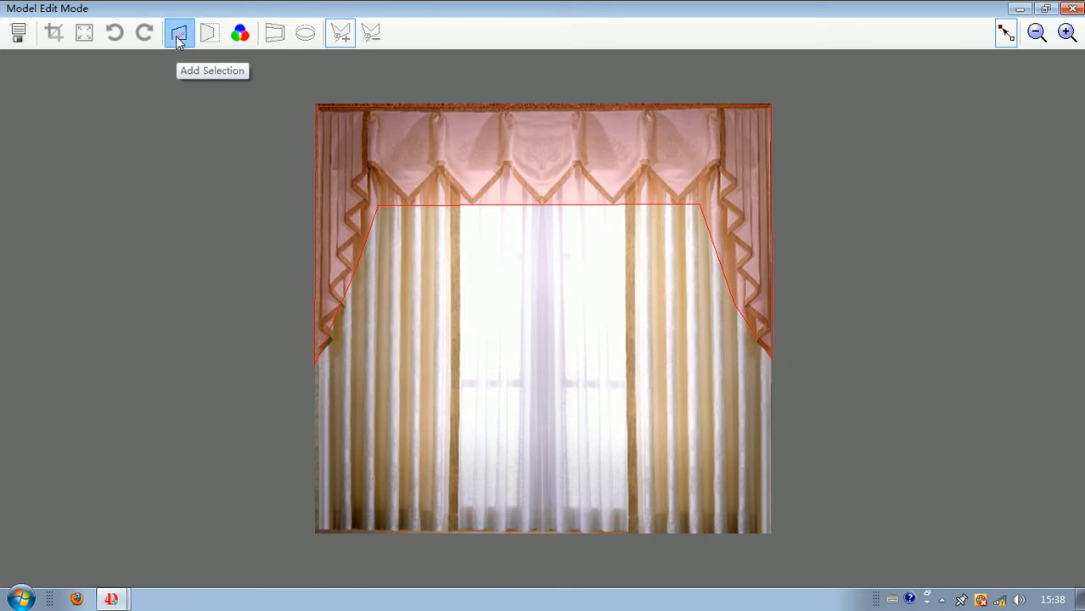
- Mark the valance as a region and begin tracing its zigzag lower edge
click(179, 33)
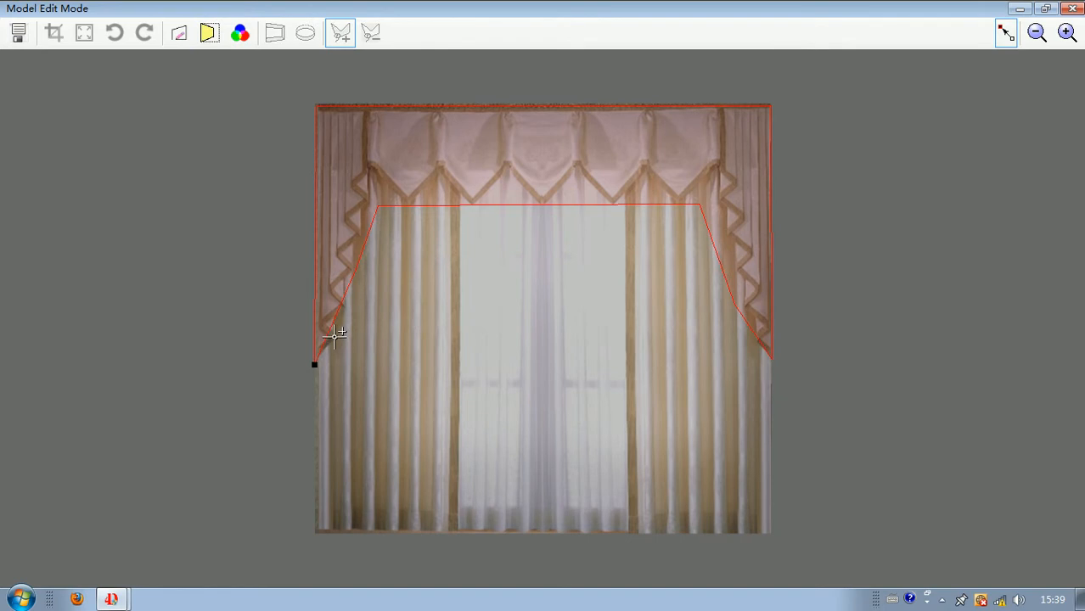
click(333, 311)
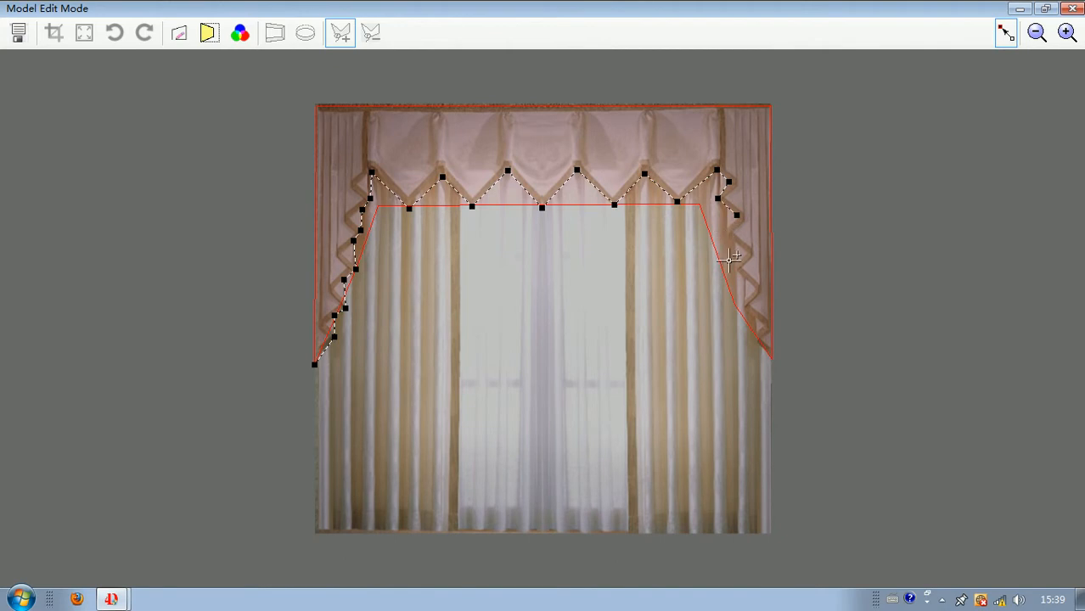
mouse_move(731, 227)
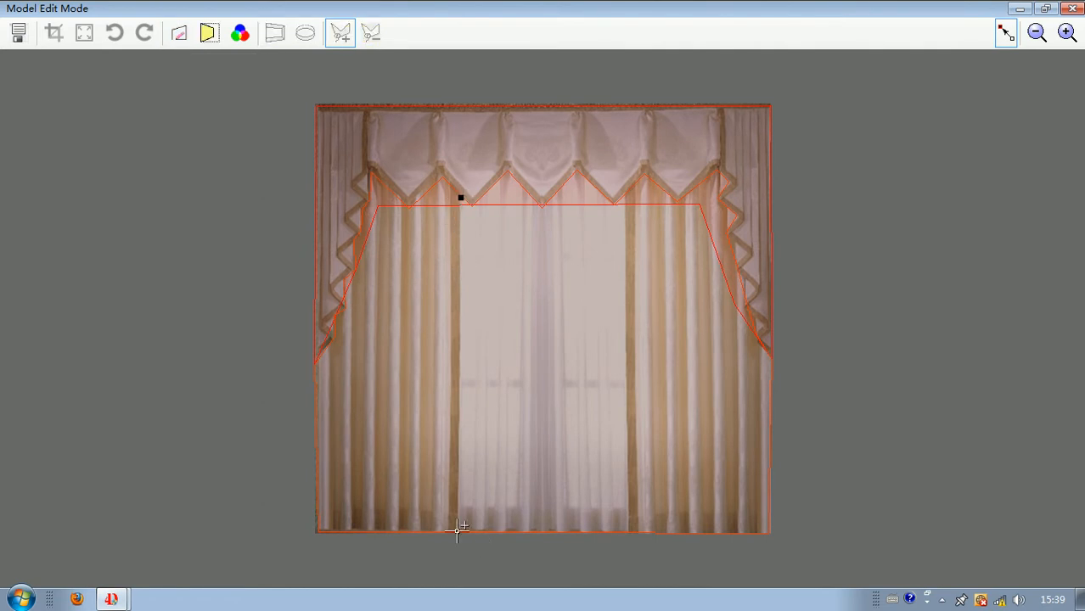
- Outline the central sheer panel to the photo's bottom and save the curtain model
drag(460, 199, 628, 532)
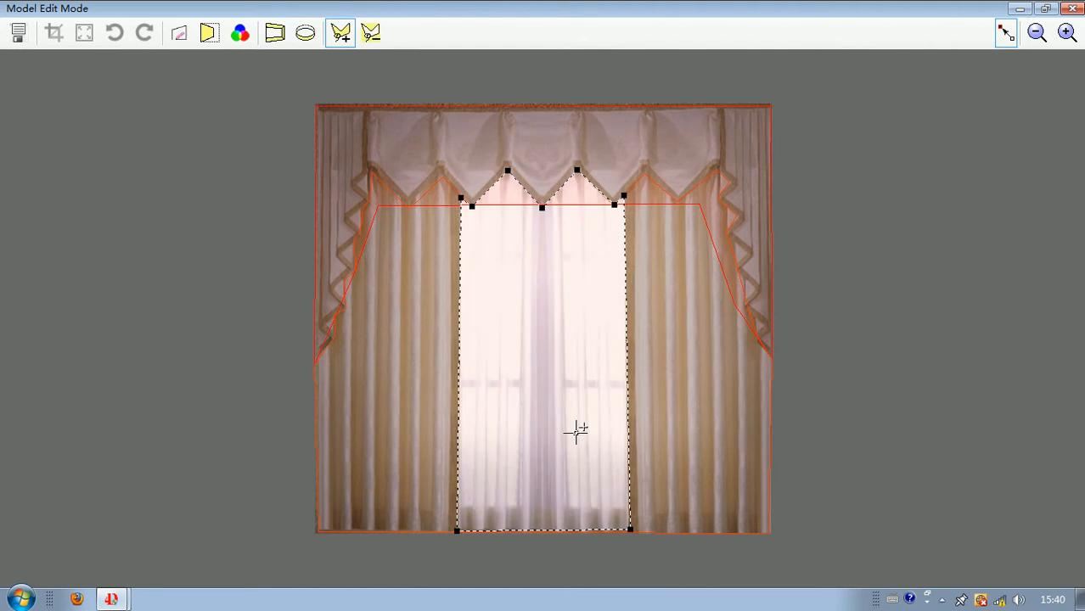
mouse_move(531, 270)
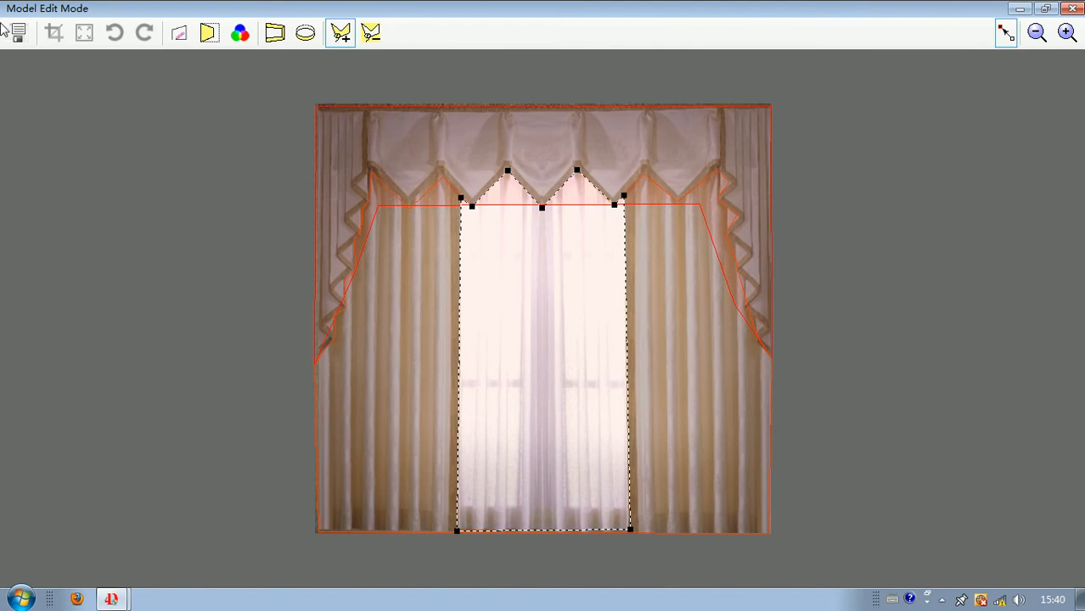
click(18, 35)
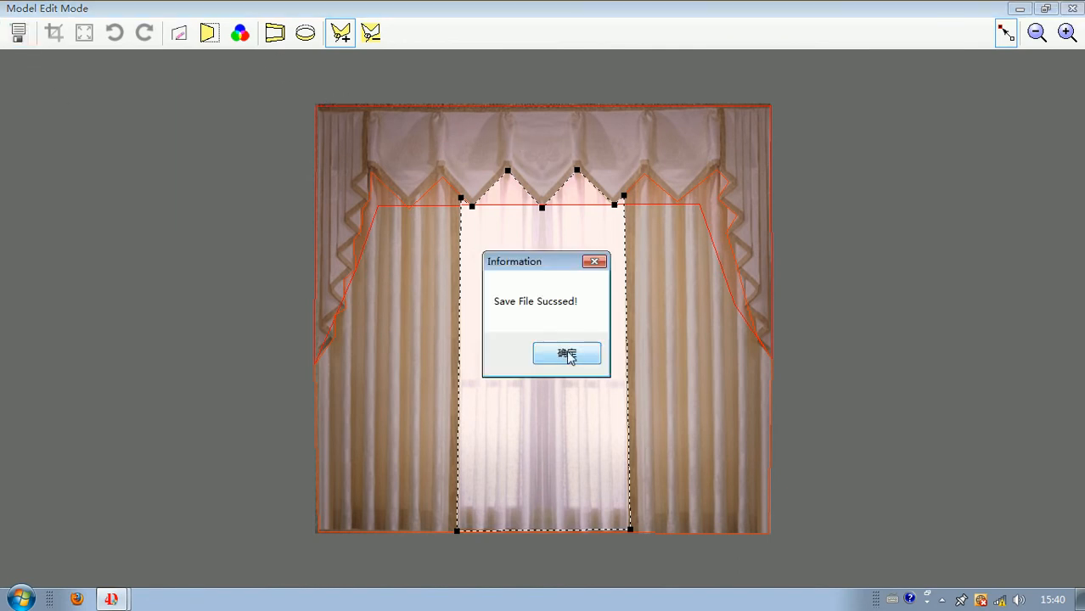
click(566, 354)
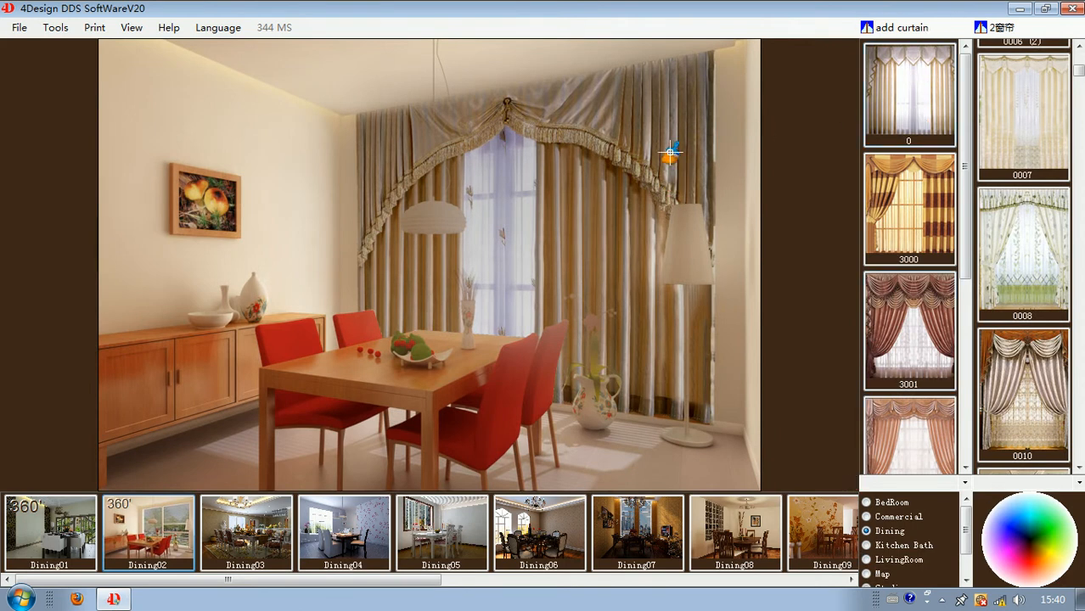
click(909, 92)
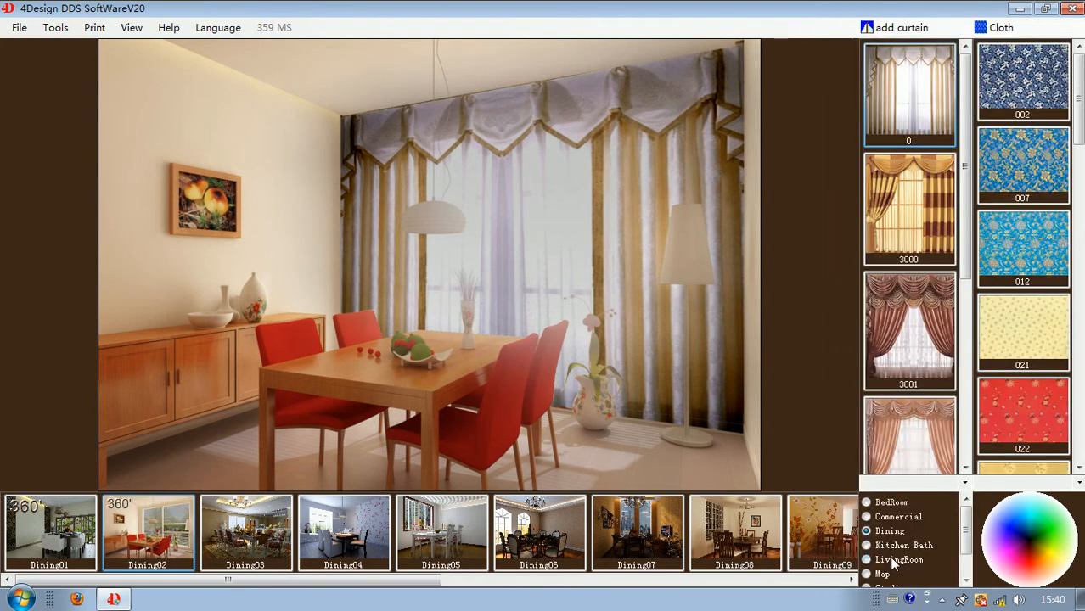
- Apply the cream floral side-panel cloth and teal floral cloth 088 to the curtain
scroll(down, 3)
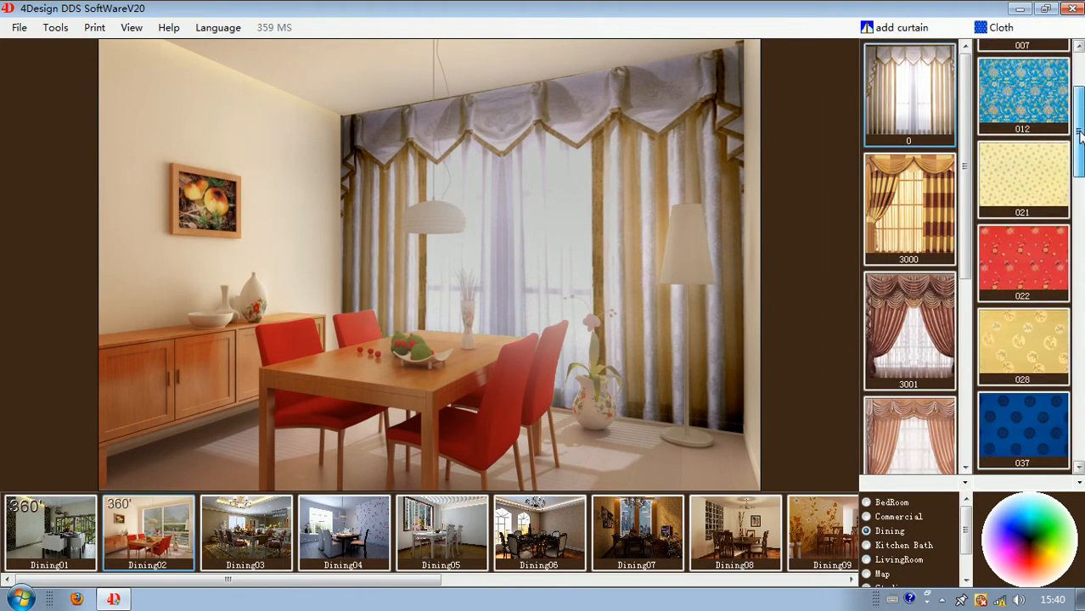
scroll(down, 3)
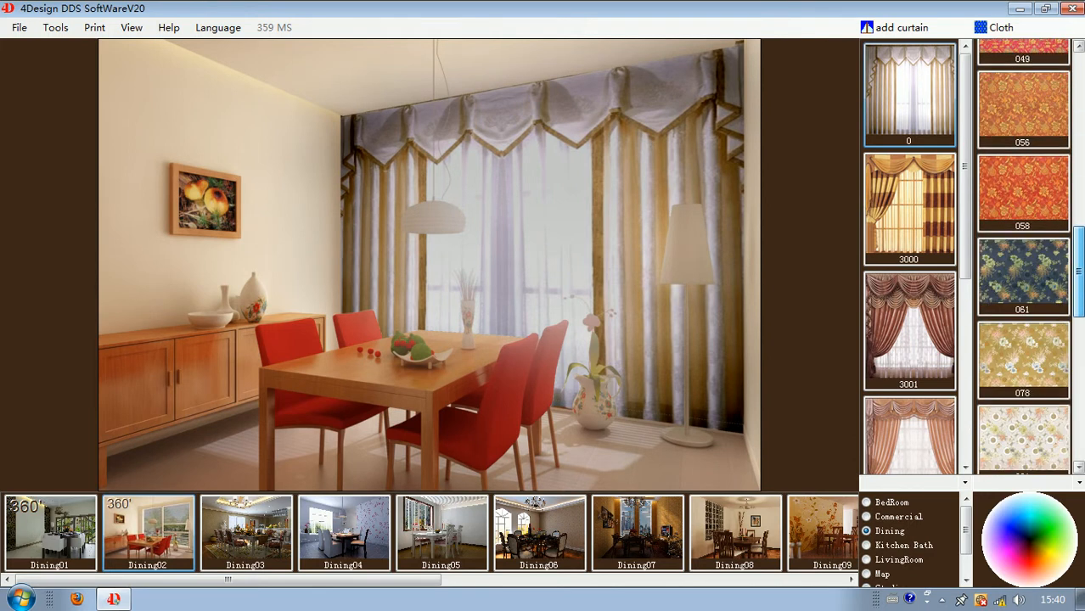
scroll(down, 3)
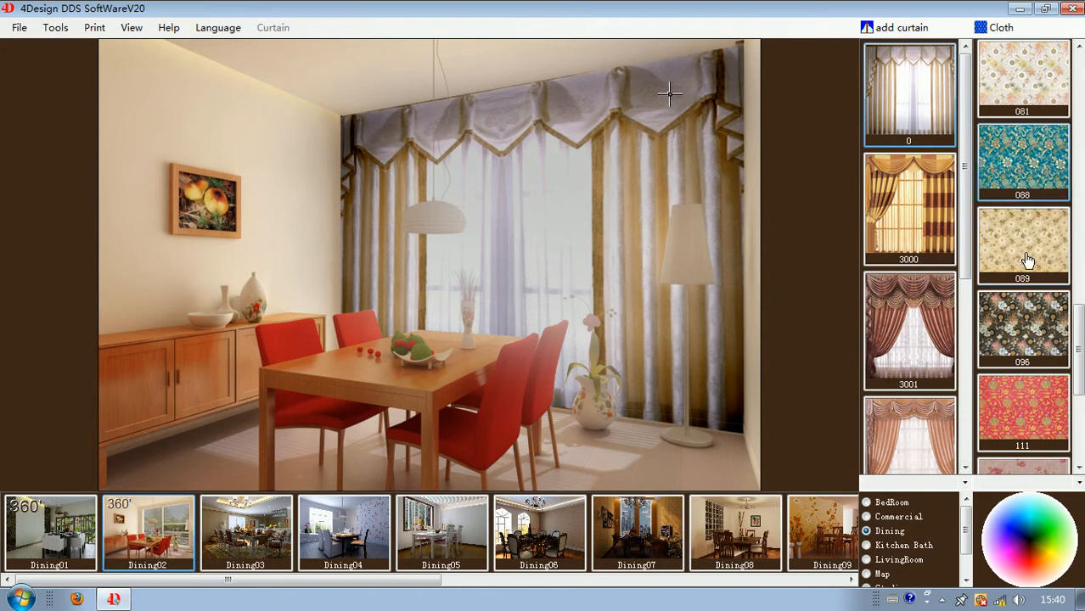
click(1023, 160)
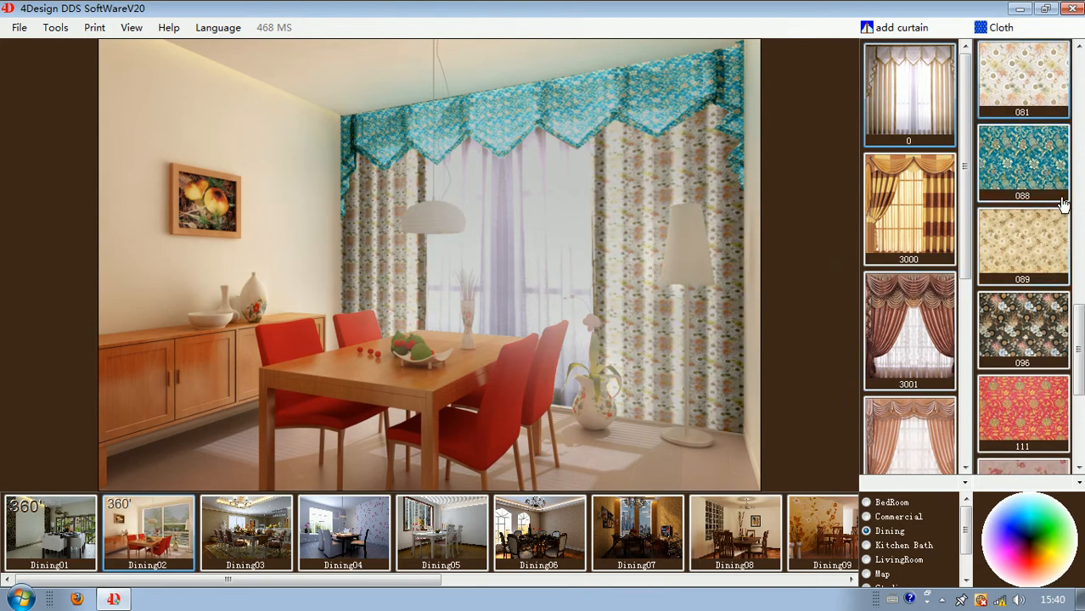
mouse_move(1066, 339)
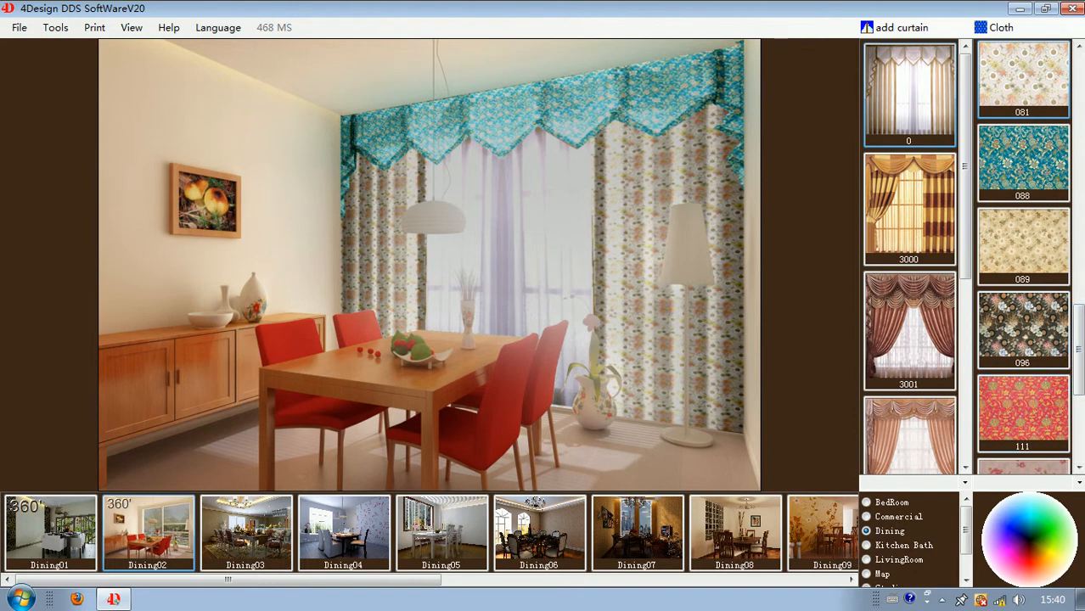
click(999, 32)
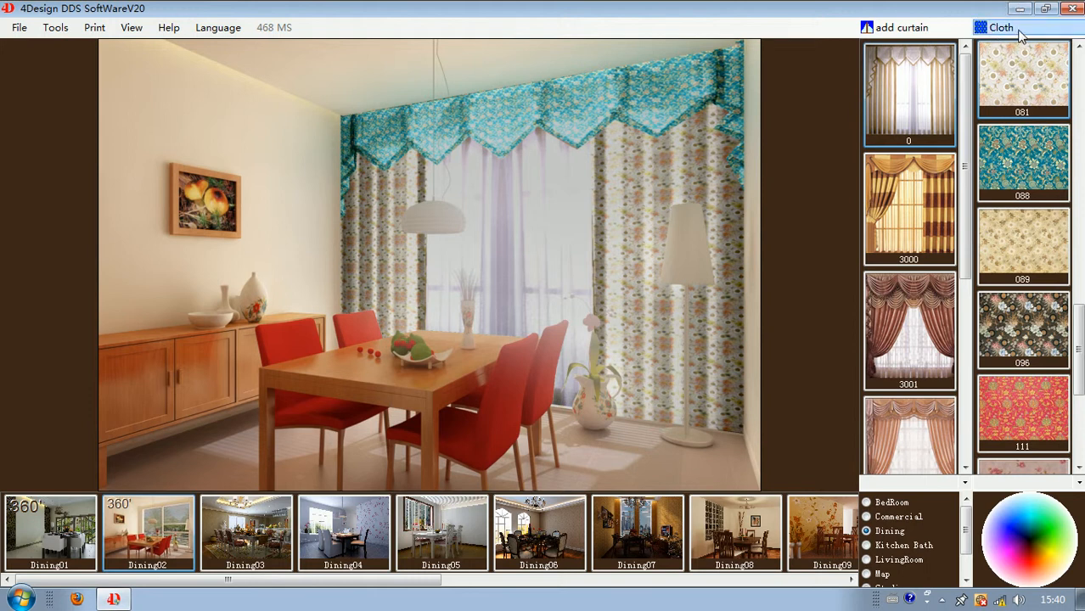
- Start a new cloth map group with the directory name 'add cloth'
click(1006, 23)
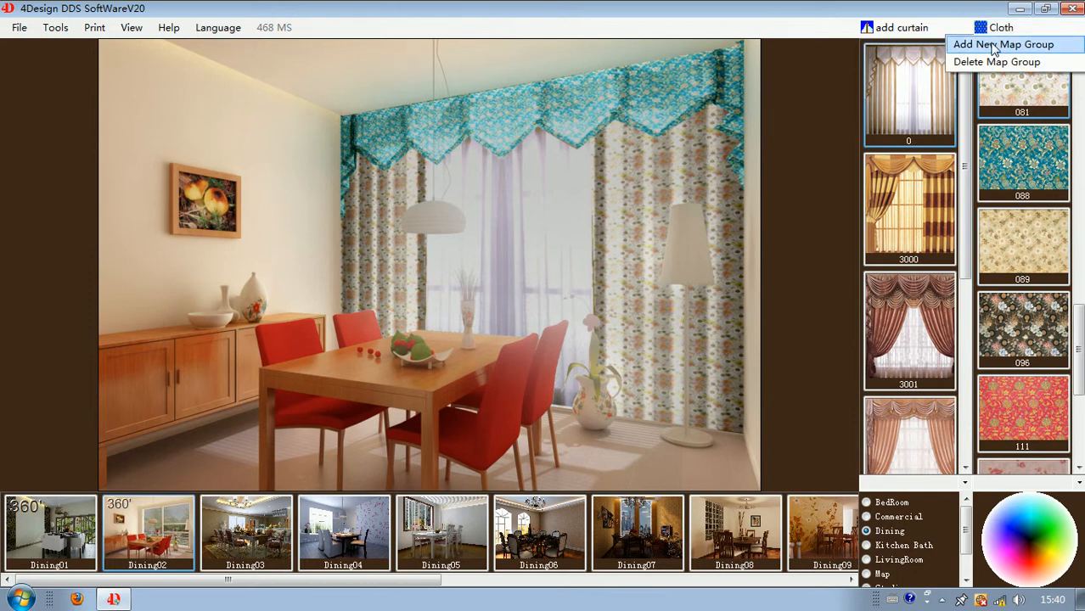
click(1000, 44)
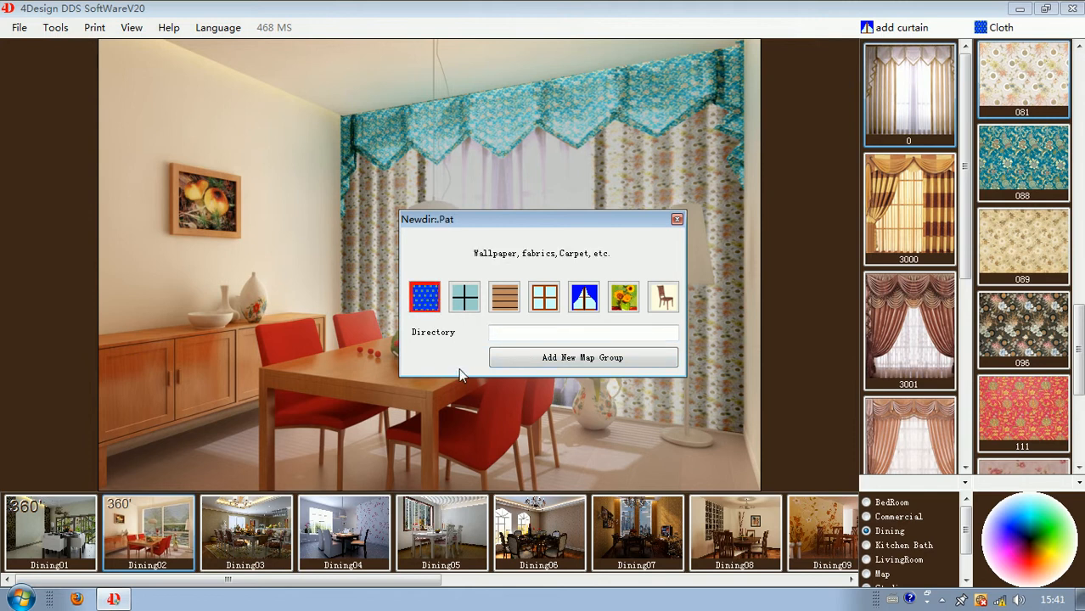
click(583, 332)
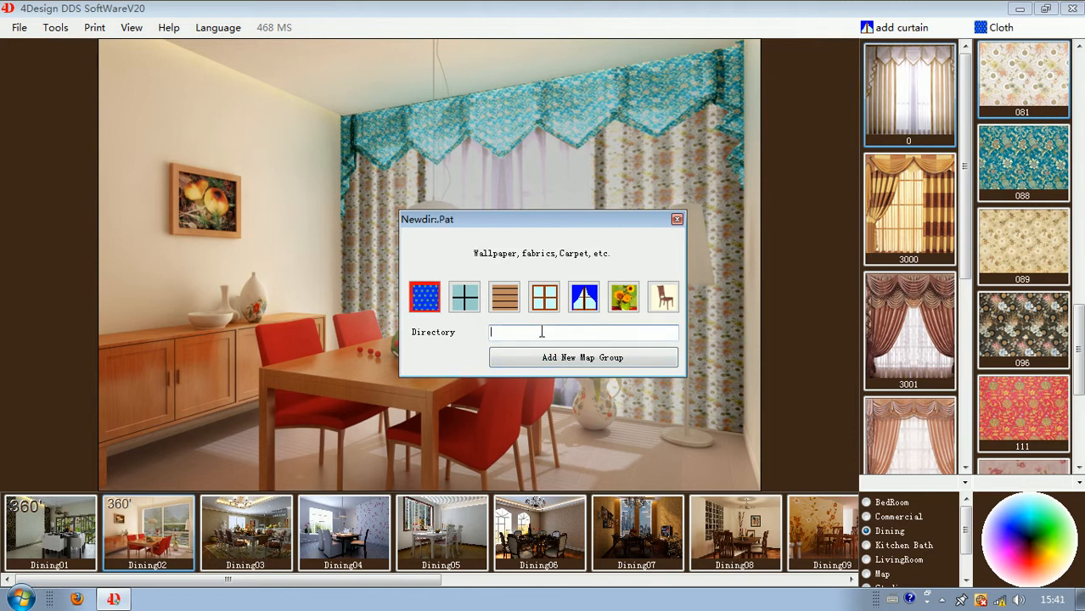
text(add)
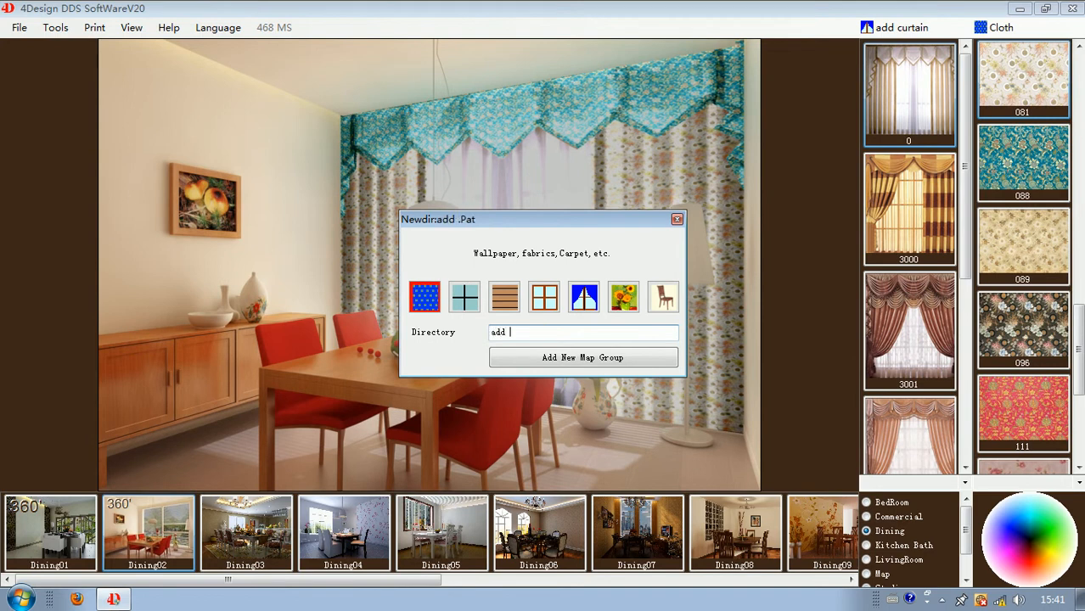
text(cloth)
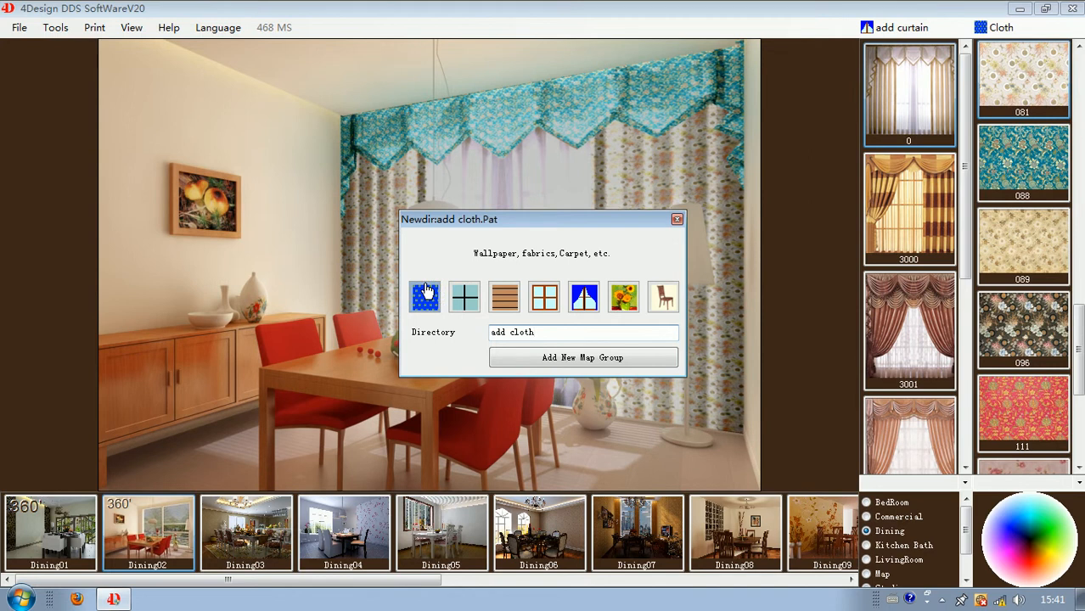
mouse_move(429, 307)
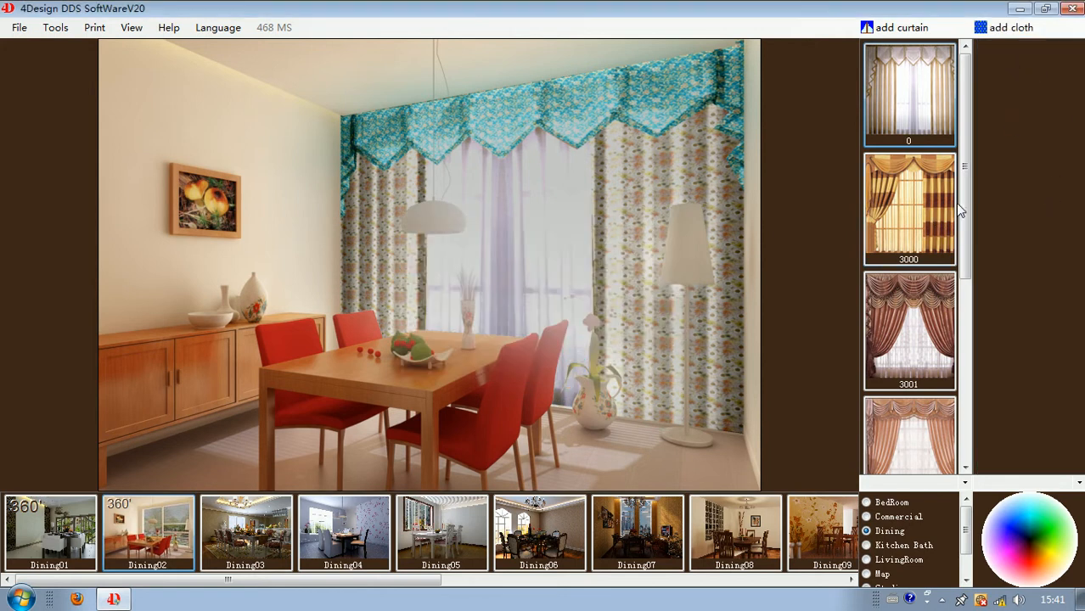
- Import five fabric photos (DSC07675, DSC07676, DSC_6858, DSC_6859, IMG_3948) into the cloth list
right_click(910, 94)
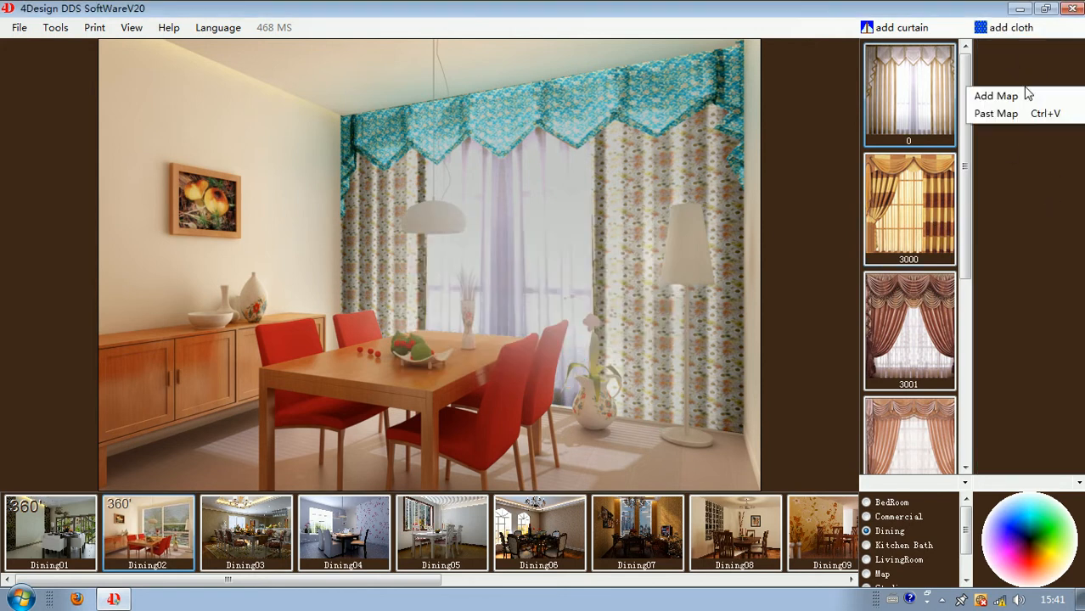
click(997, 94)
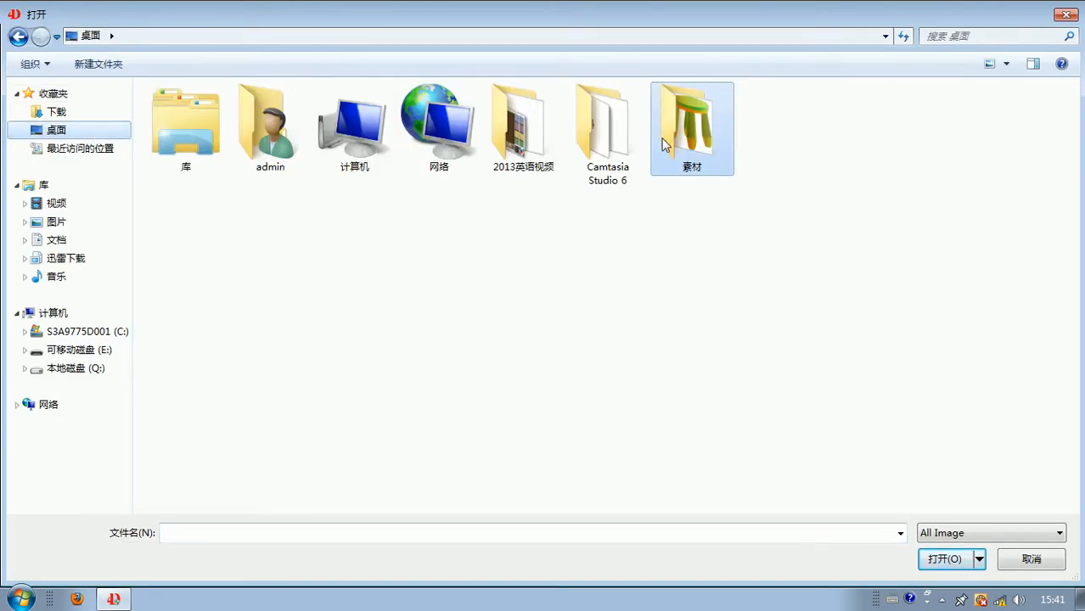
double_click(691, 118)
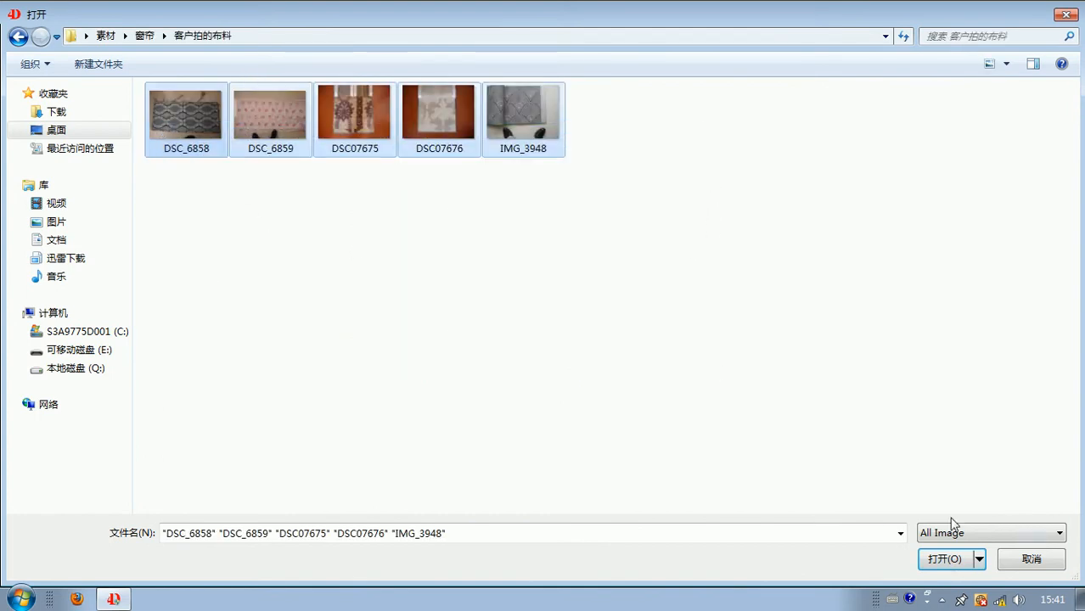
click(943, 560)
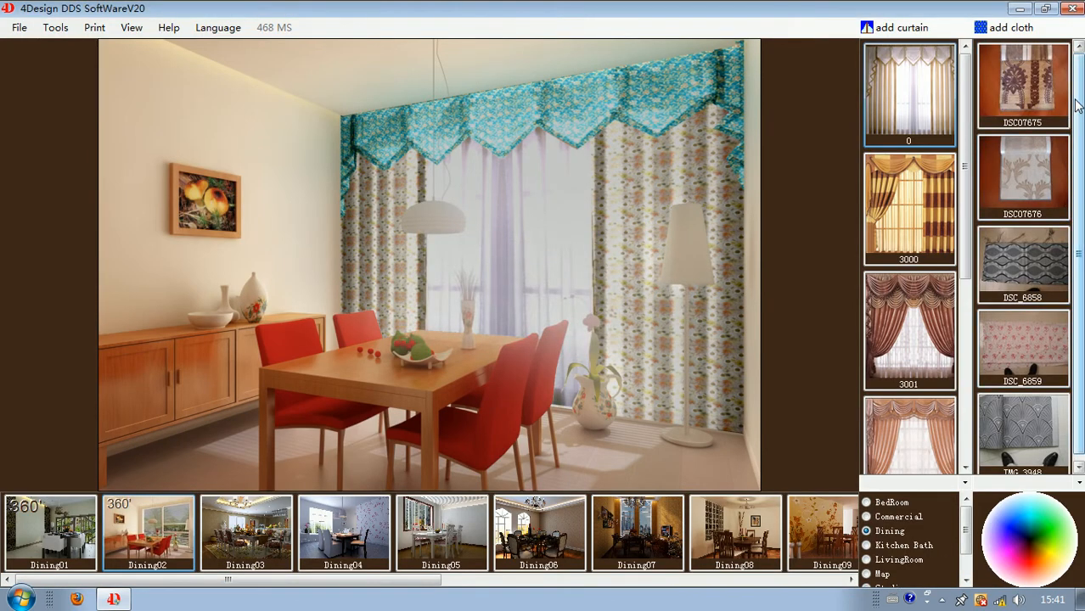
right_click(1024, 174)
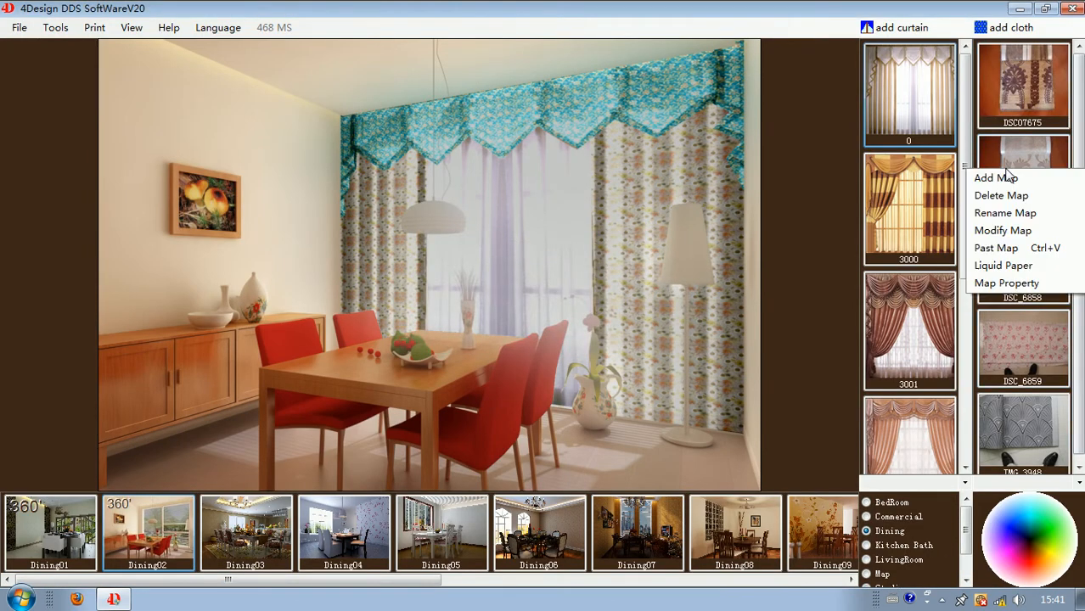
- Crop the DSC07676 fabric photo to a single vertical leaf repeat and save it
click(1003, 230)
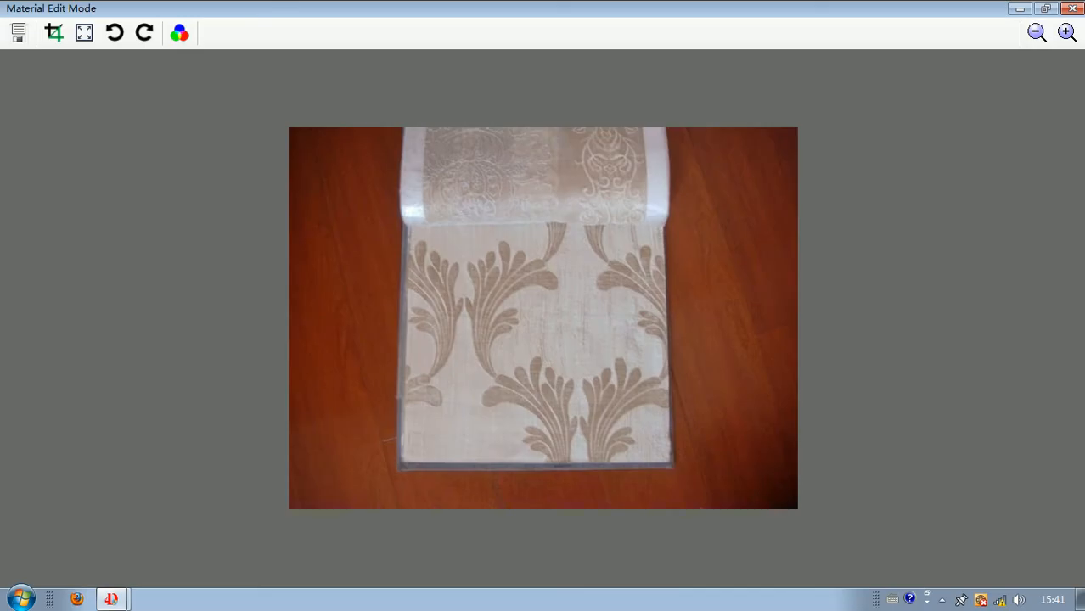
mouse_move(53, 36)
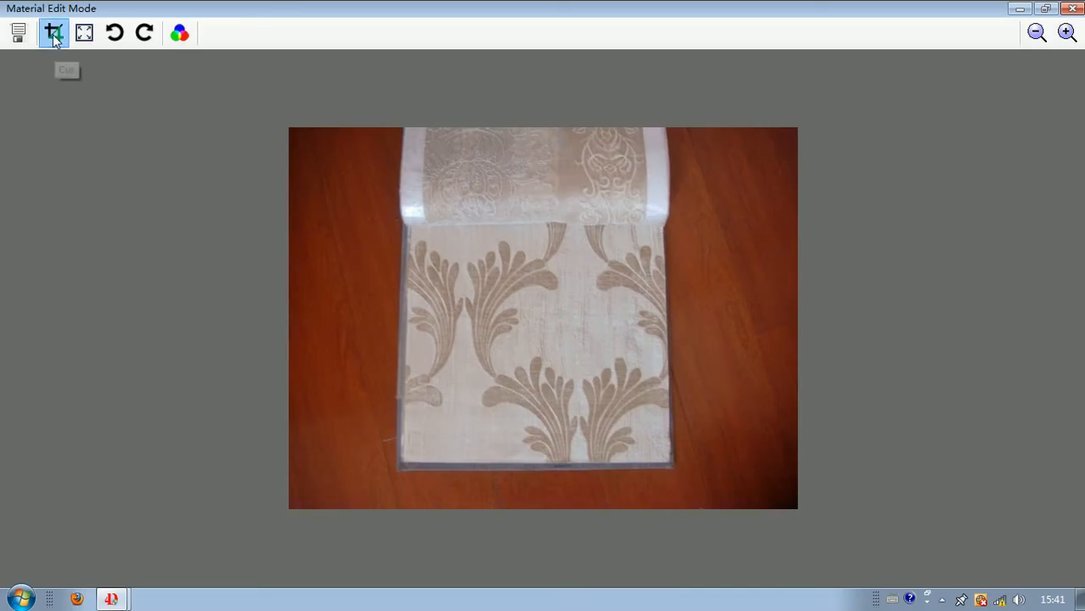
click(53, 34)
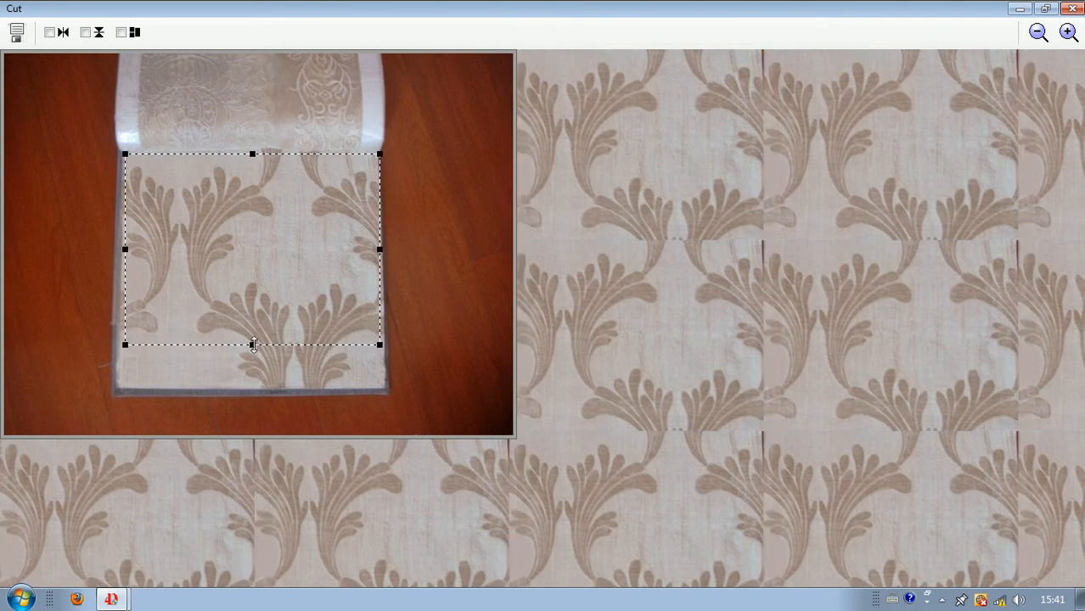
drag(252, 343, 251, 386)
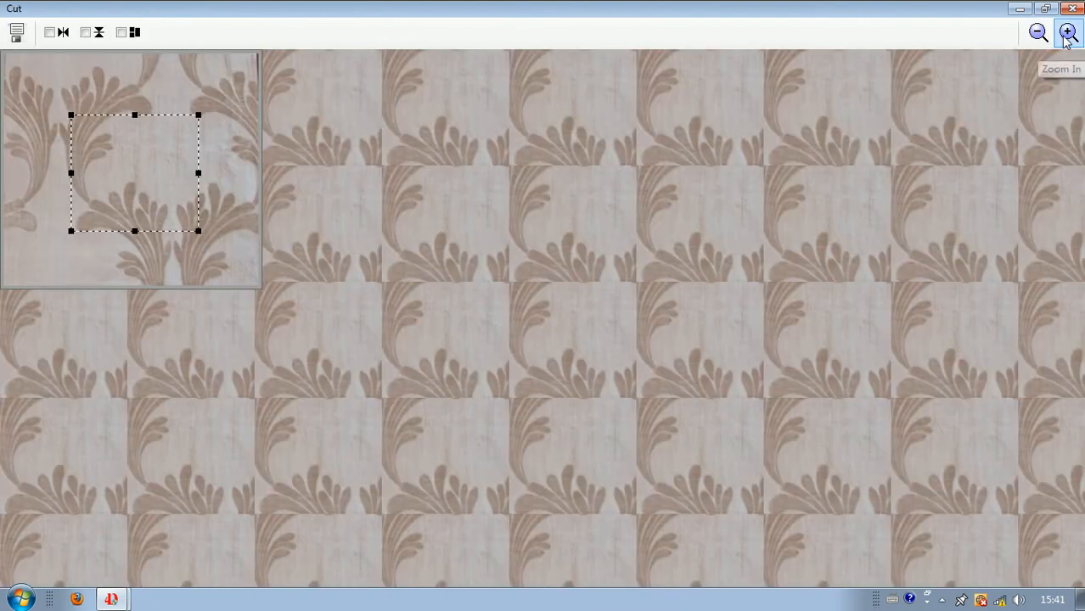
click(1068, 34)
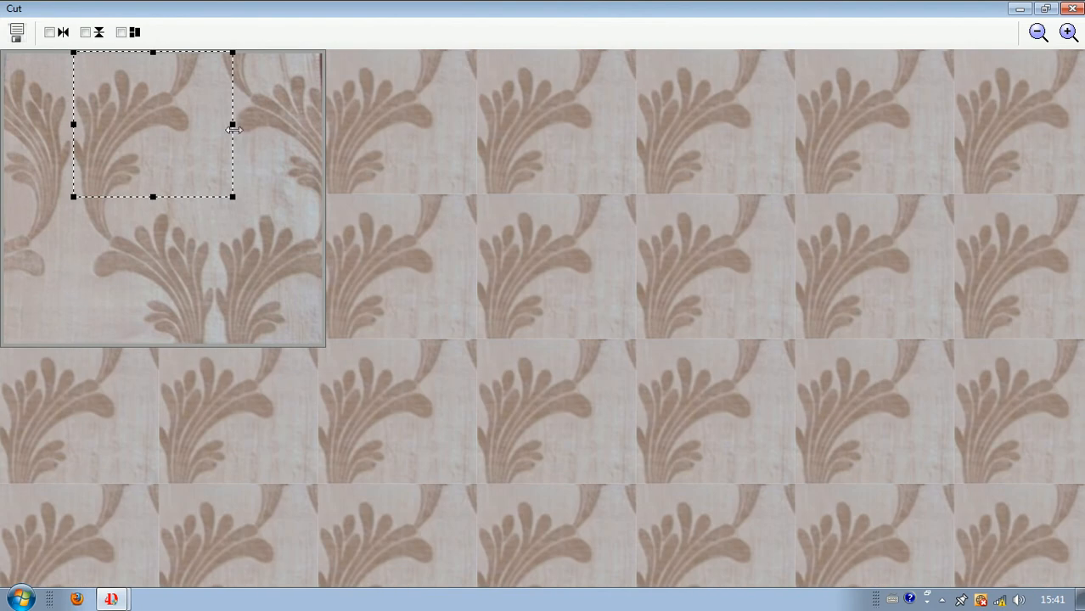
drag(233, 124, 215, 124)
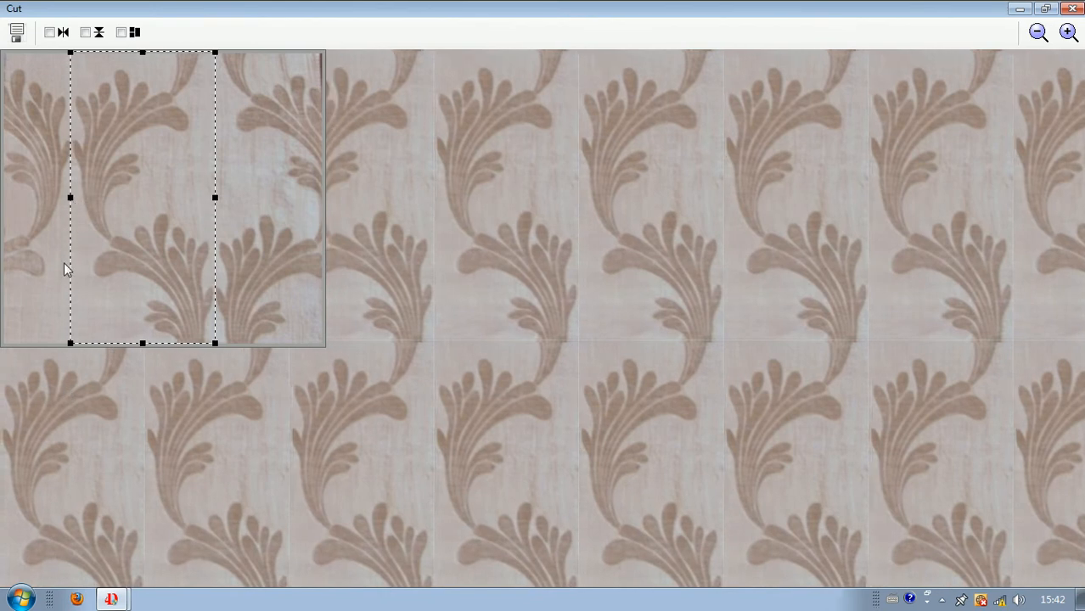
mouse_move(216, 197)
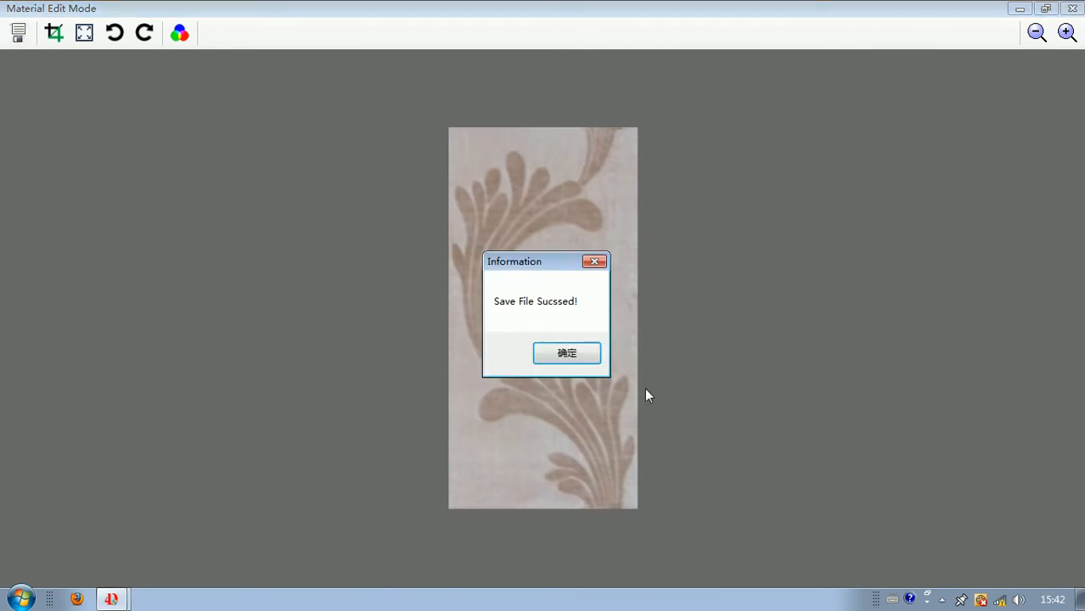
click(566, 353)
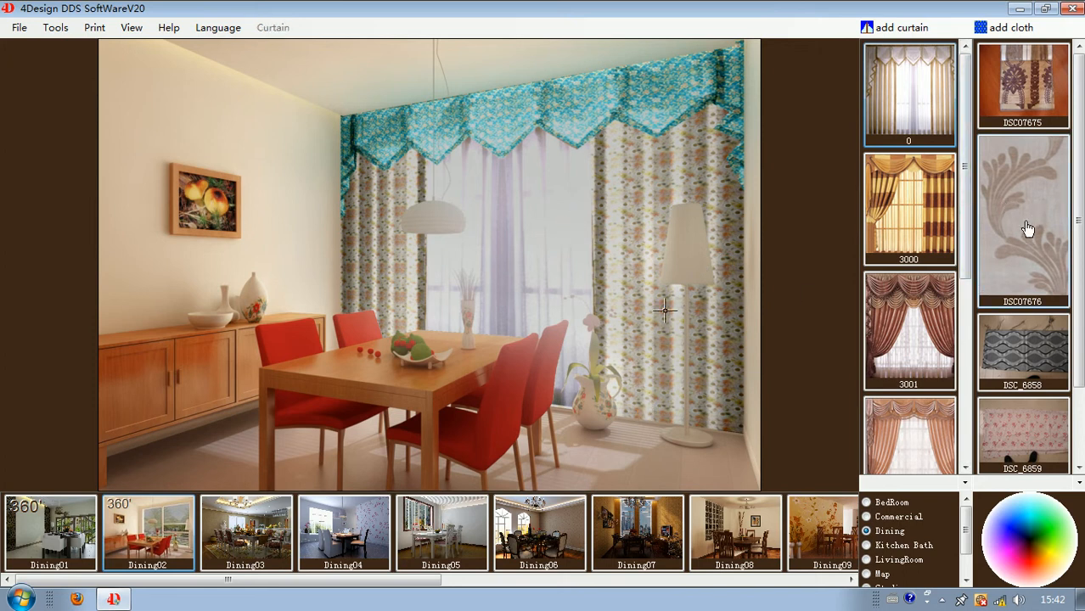
- Apply the DSC07676 leaf fabric to the Dining02 curtain side panels
click(1026, 227)
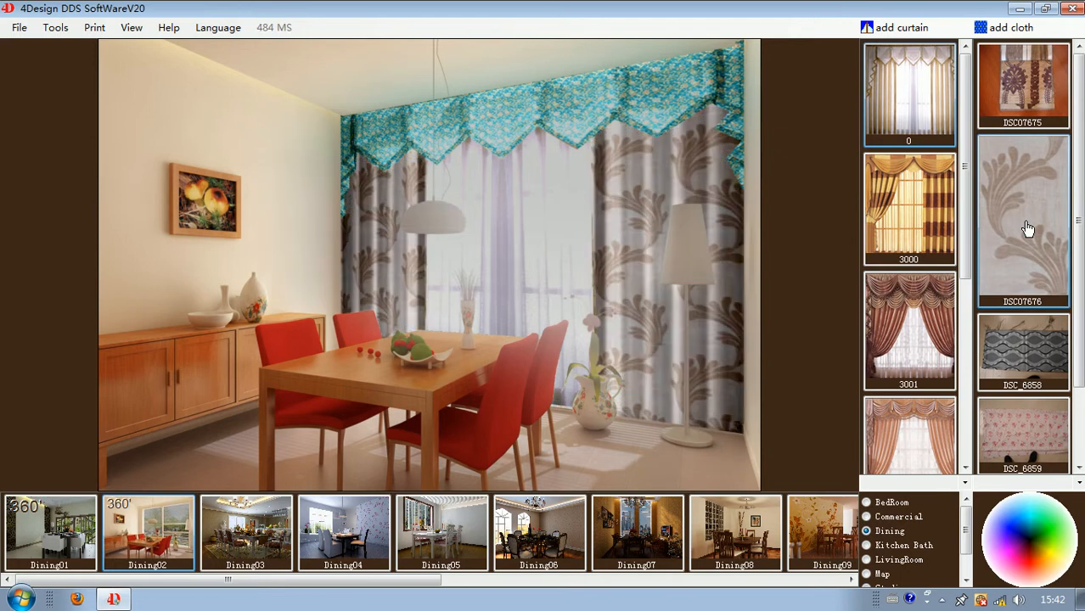
mouse_move(1016, 226)
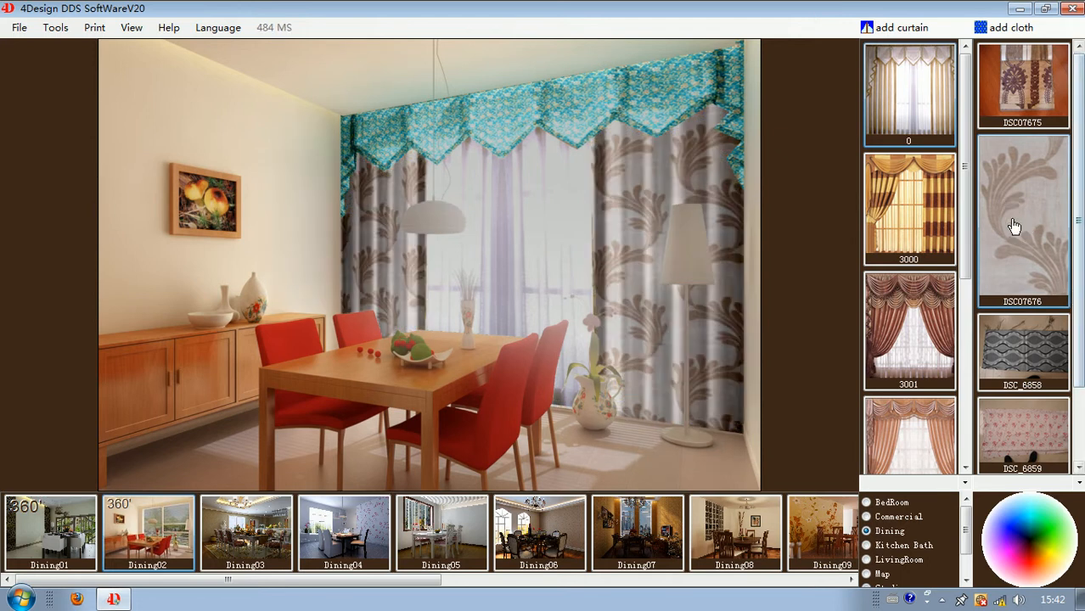
- Set the DSC07676 map scale to 244 in Map Property and save
right_click(1015, 225)
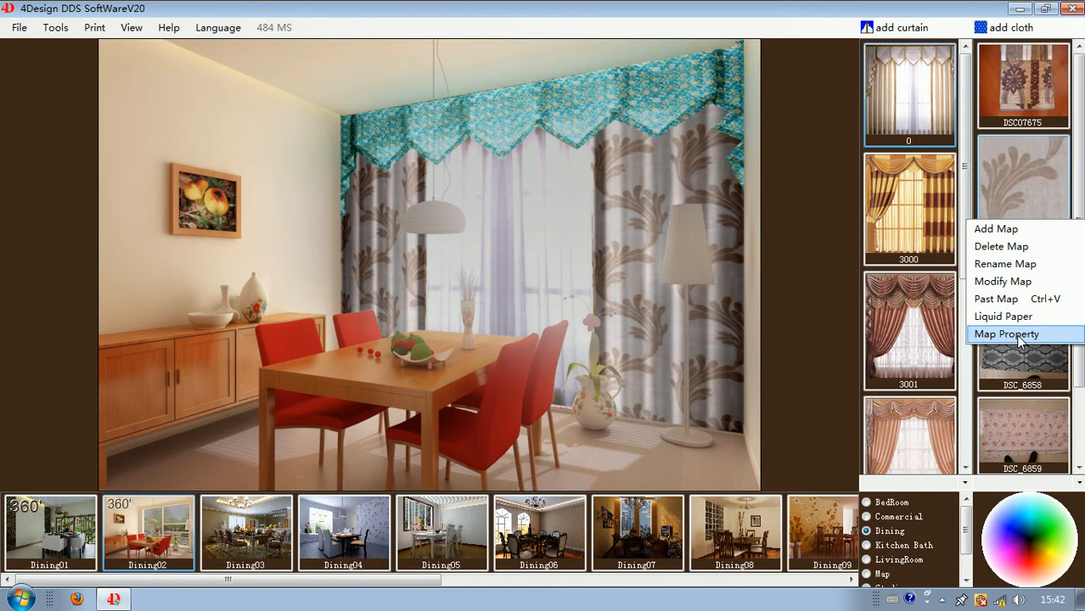
click(1006, 334)
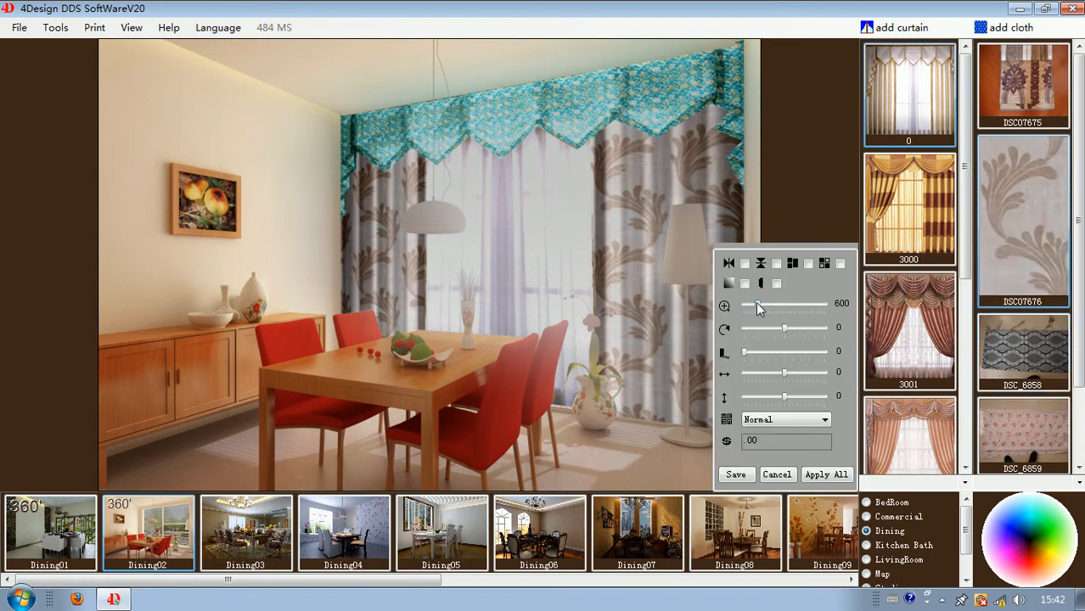
drag(786, 307, 752, 307)
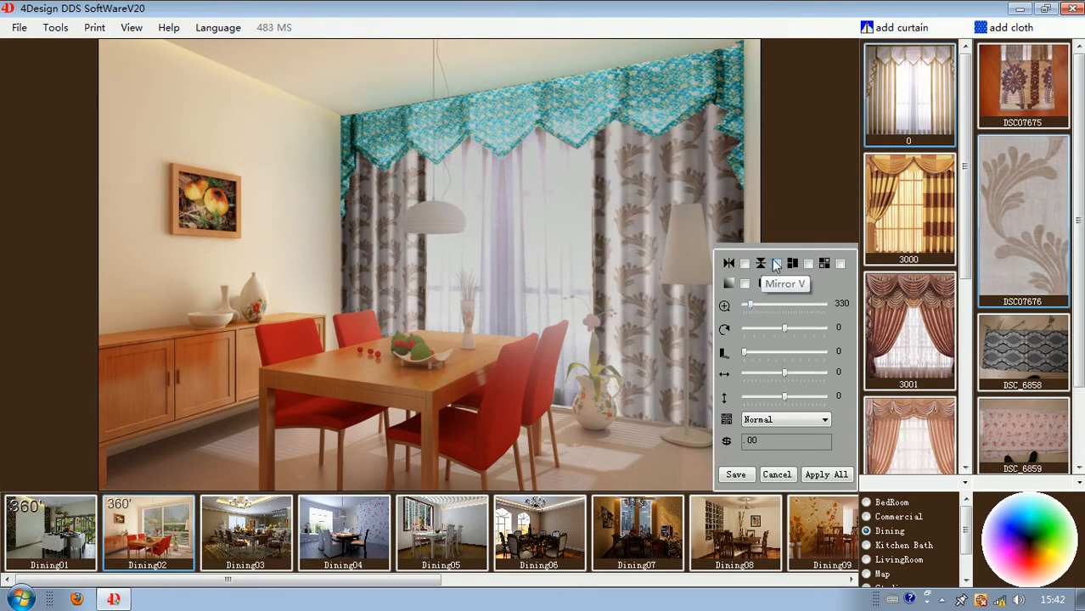
mouse_move(744, 264)
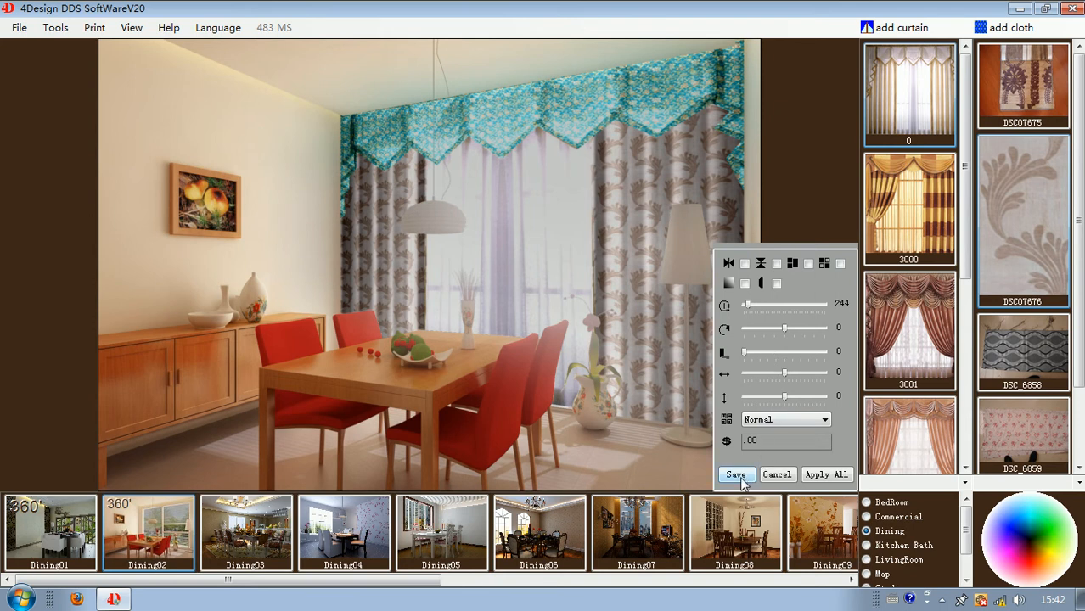
click(735, 474)
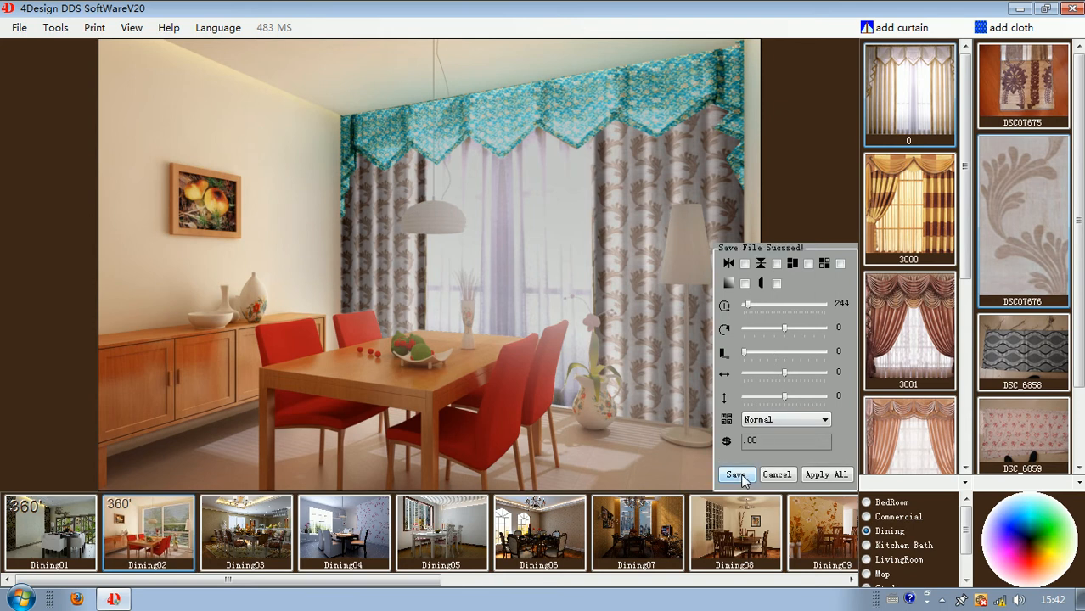
click(736, 475)
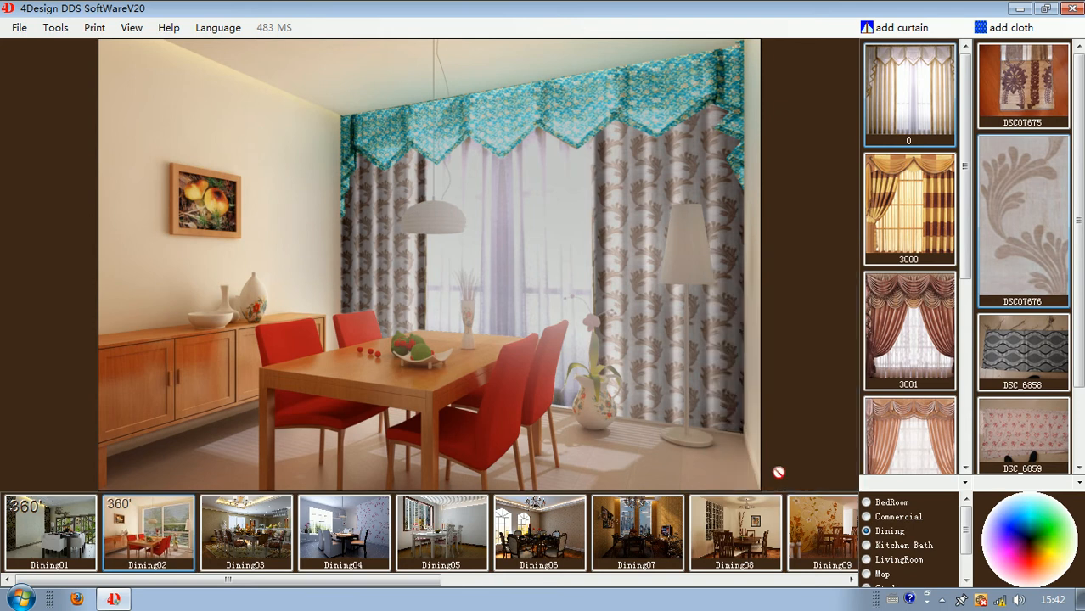